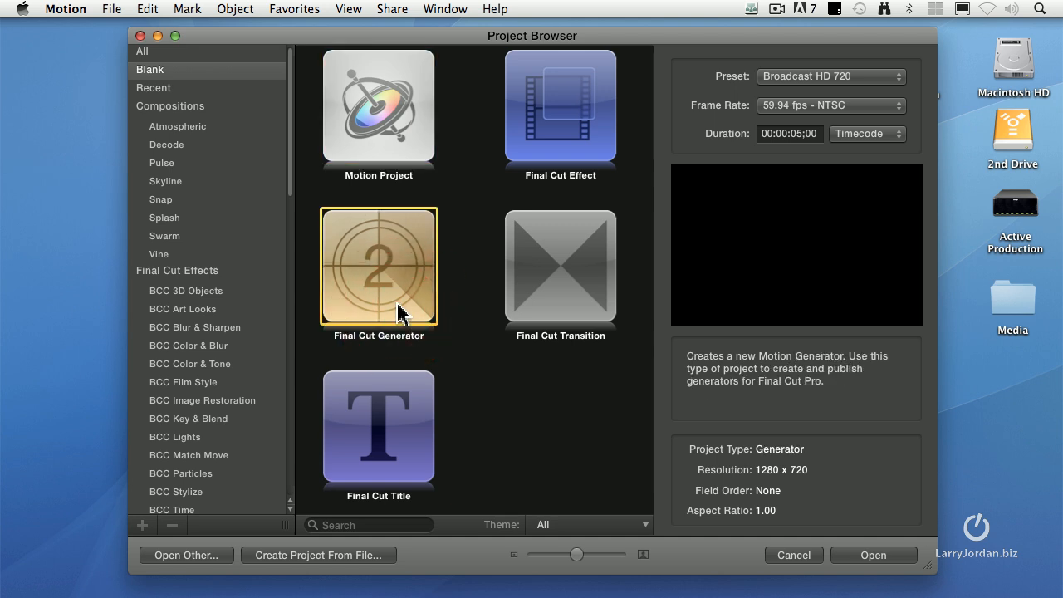
- Create a Final Cut Generator project with a duration of 00:00:10;00
left_click(788, 134)
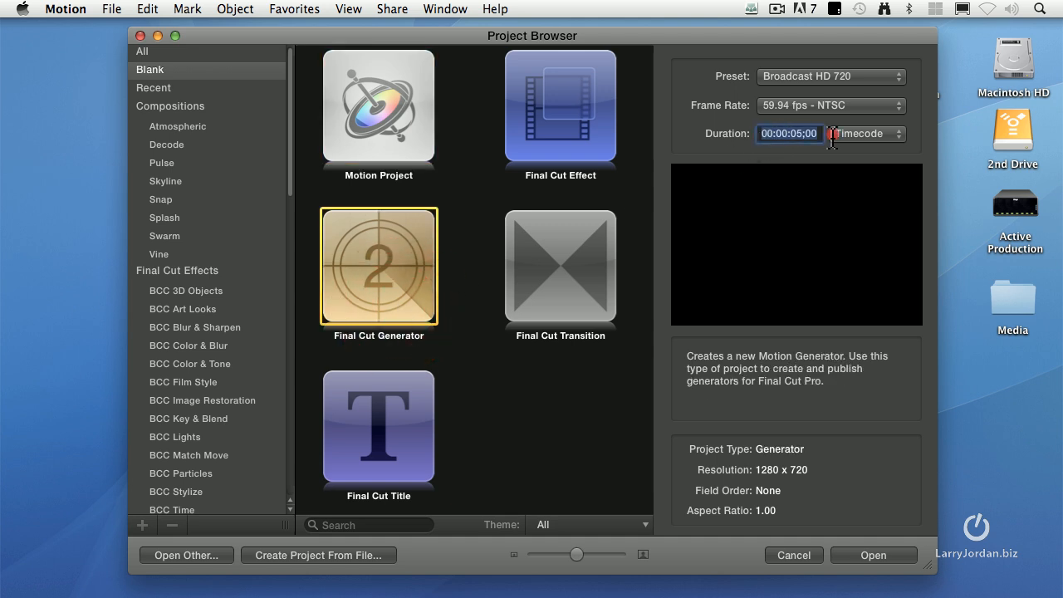
type("1000")
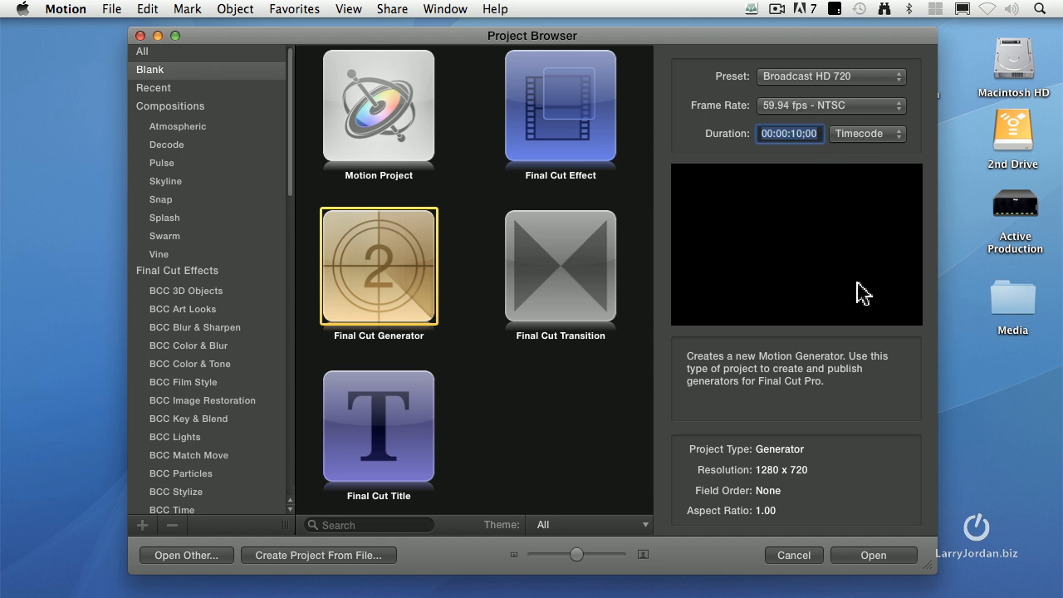
left_click(875, 554)
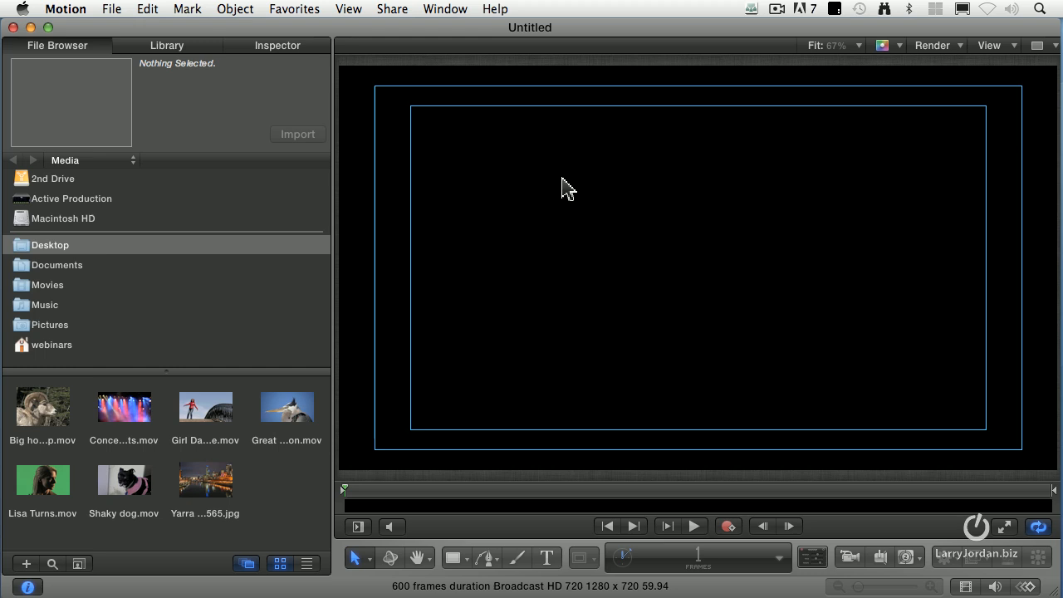
mouse_move(529, 122)
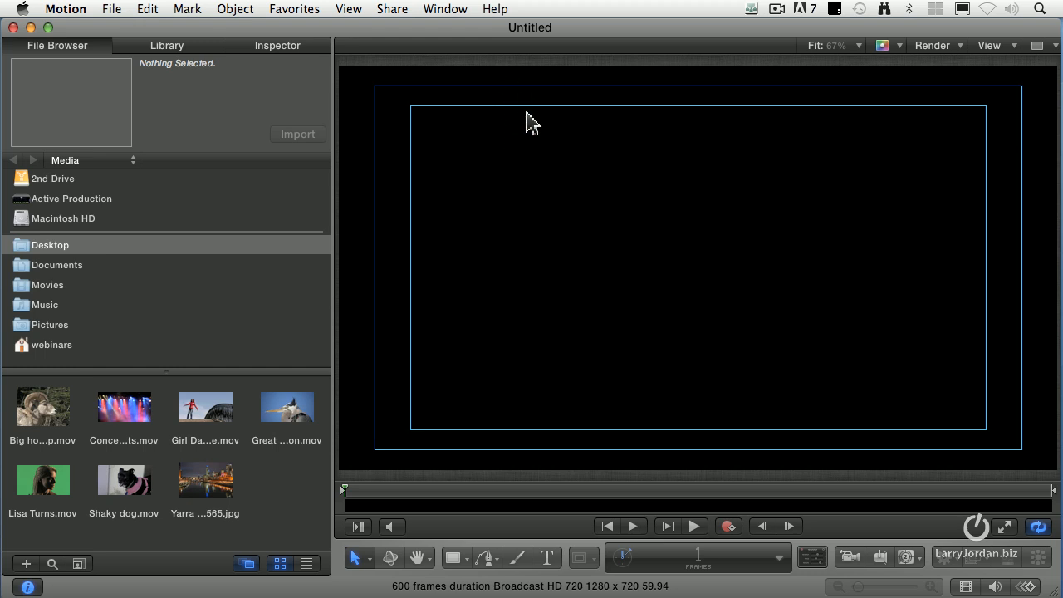
left_click(988, 45)
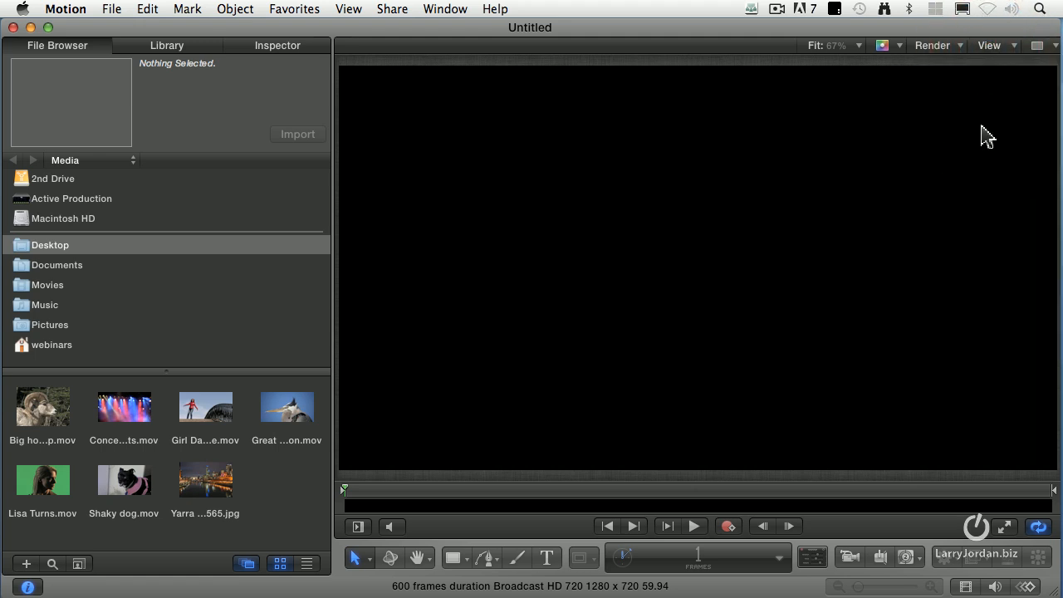
left_click(989, 44)
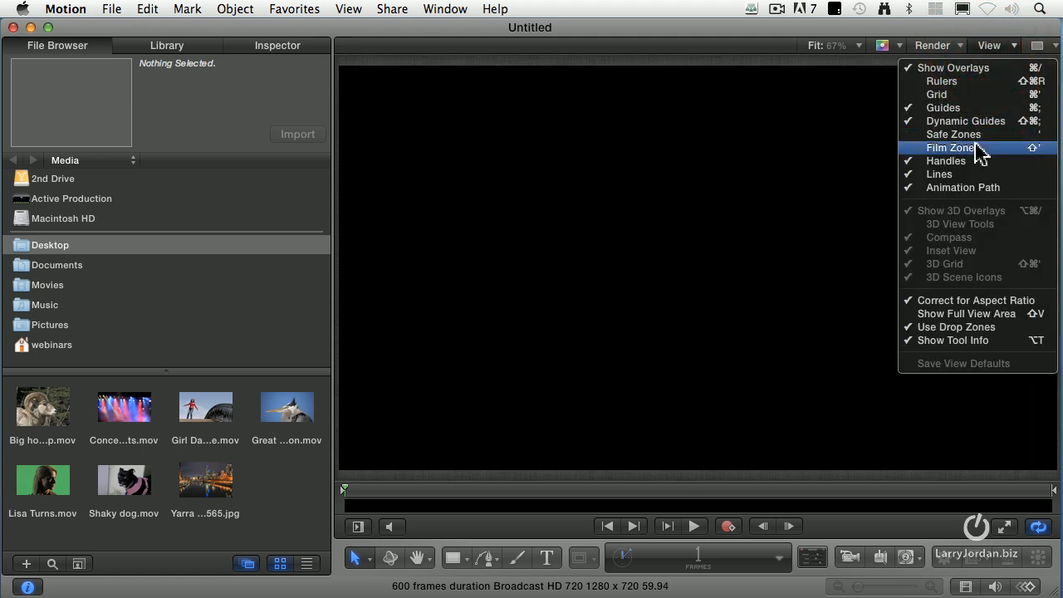
left_click(945, 147)
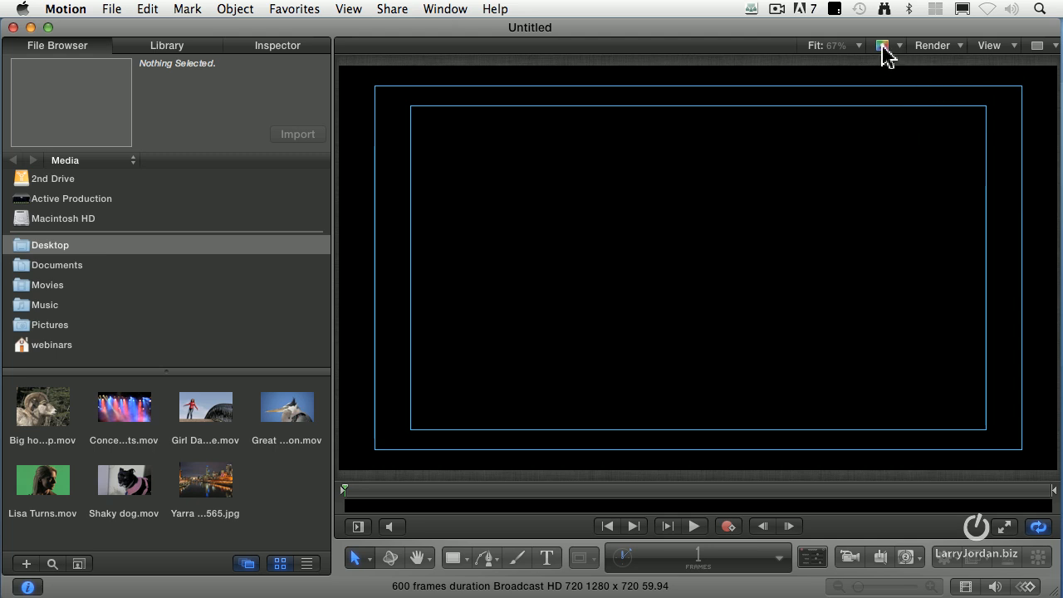
left_click(882, 45)
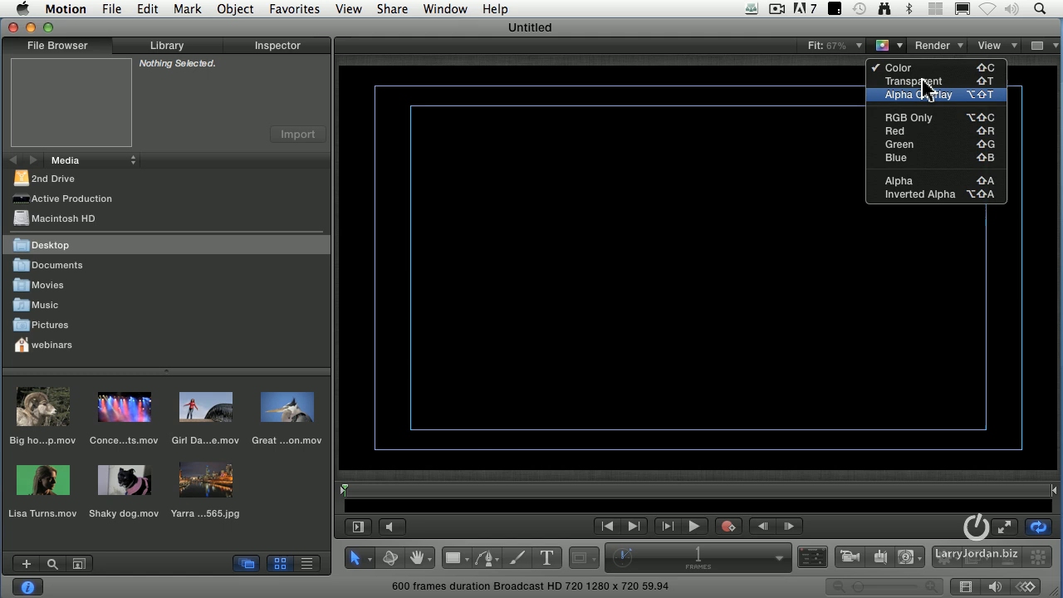
mouse_move(918, 70)
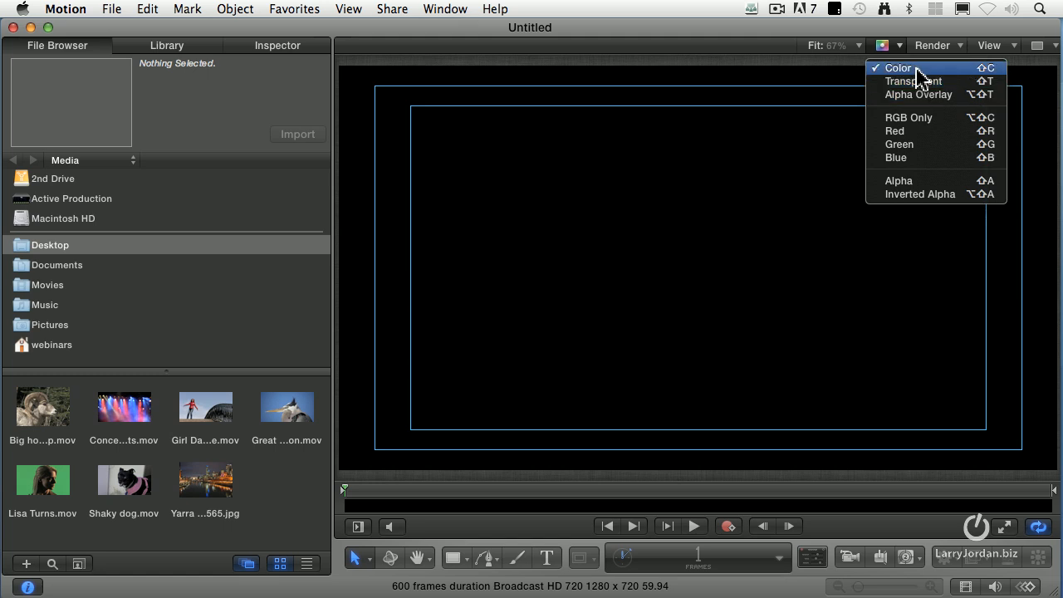
mouse_move(953, 182)
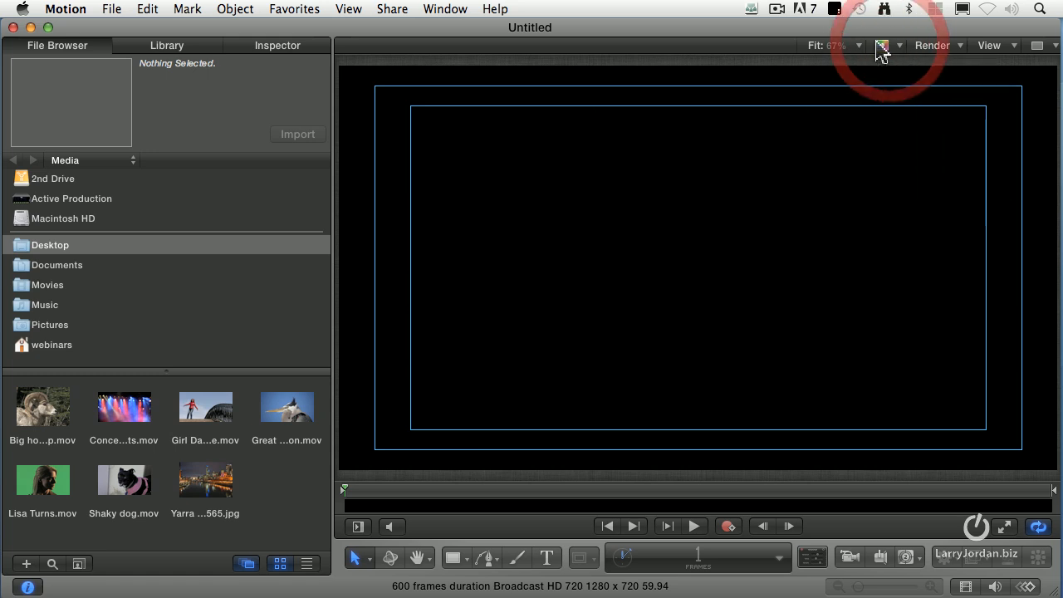
left_click(858, 44)
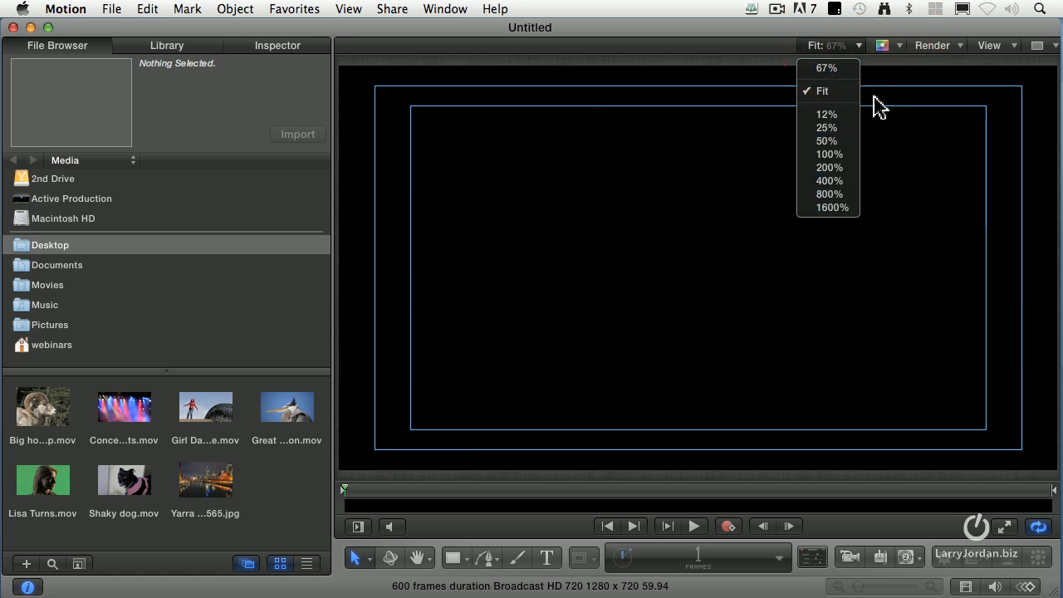
left_click(828, 91)
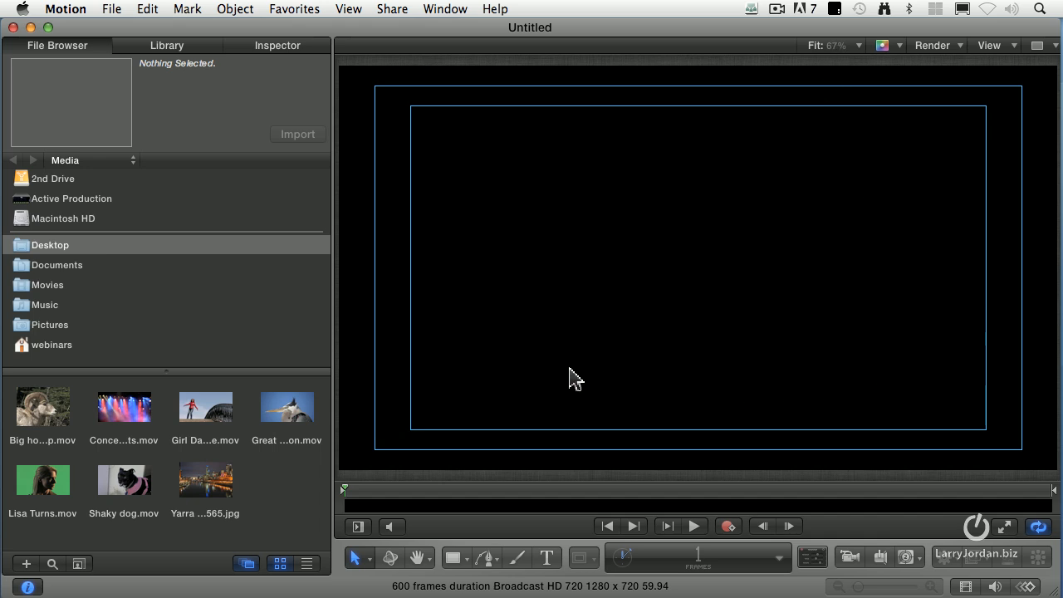
mouse_move(399, 483)
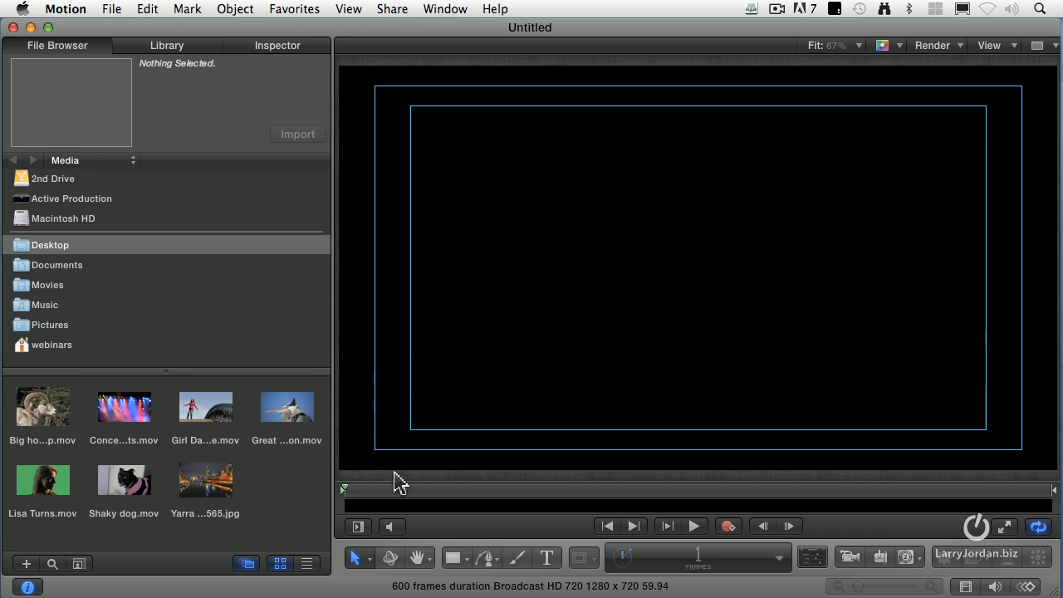
- Pick the Rectangle shape tool and draw a green bar along the canvas bottom
left_click(449, 558)
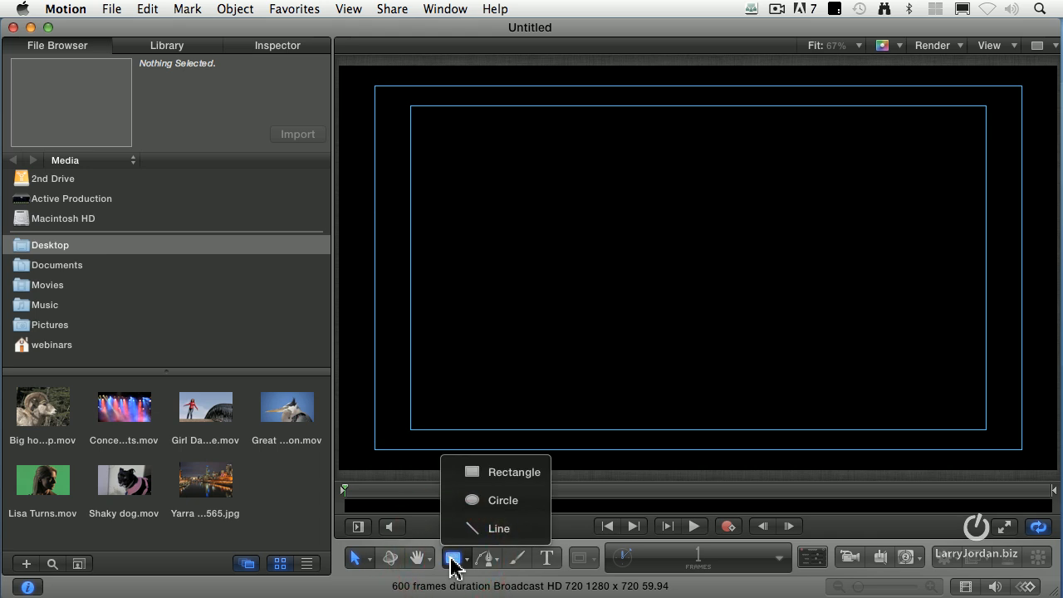
mouse_move(486, 478)
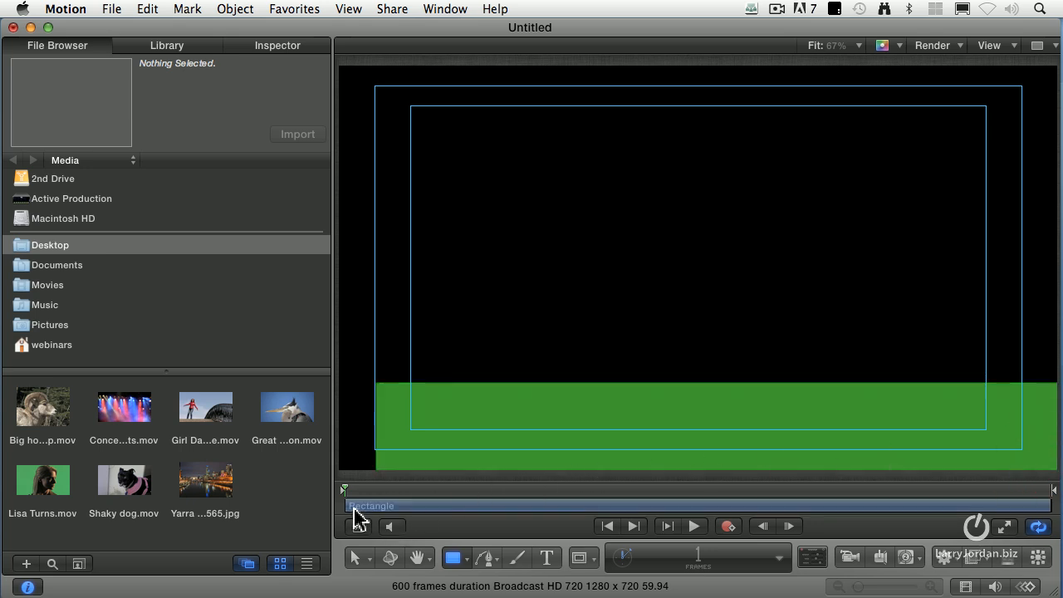
left_click(356, 558)
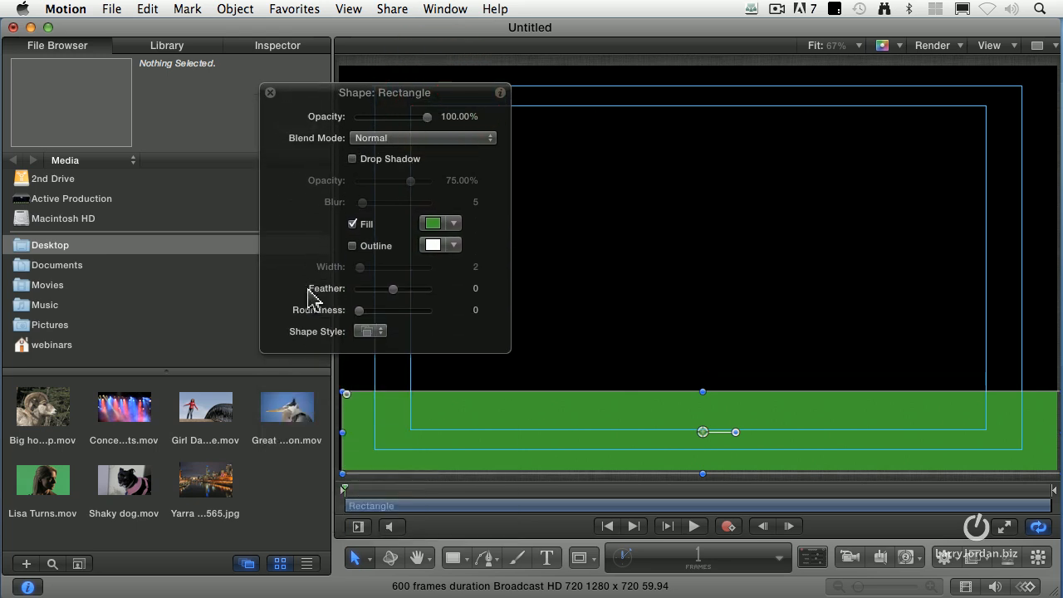
- Drag the rectangle's Feather slider to an inward value of -25
left_click_drag(393, 288, 413, 289)
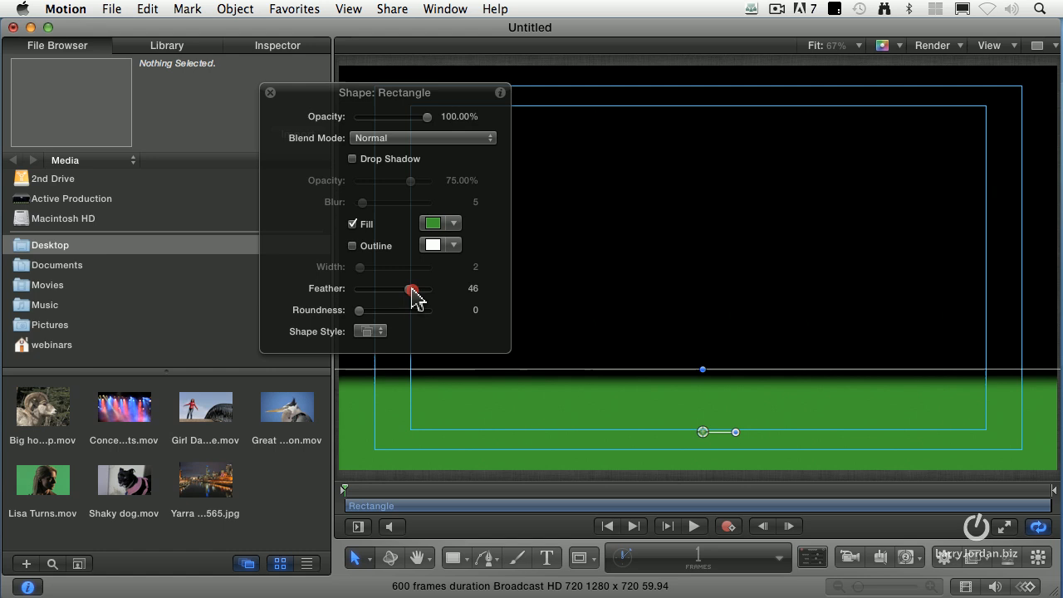
left_click_drag(413, 289, 385, 289)
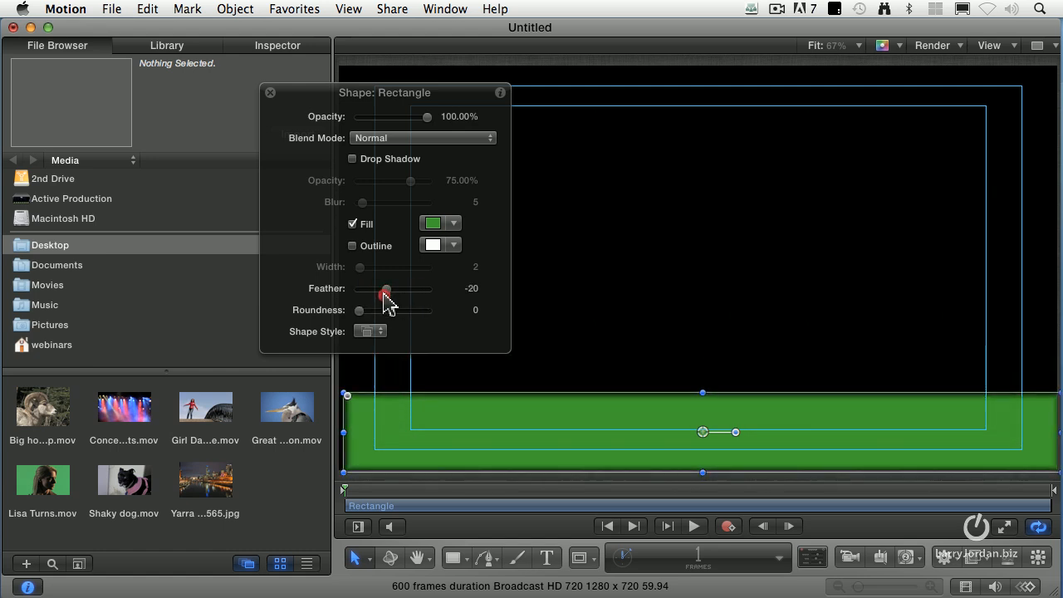
mouse_move(447, 297)
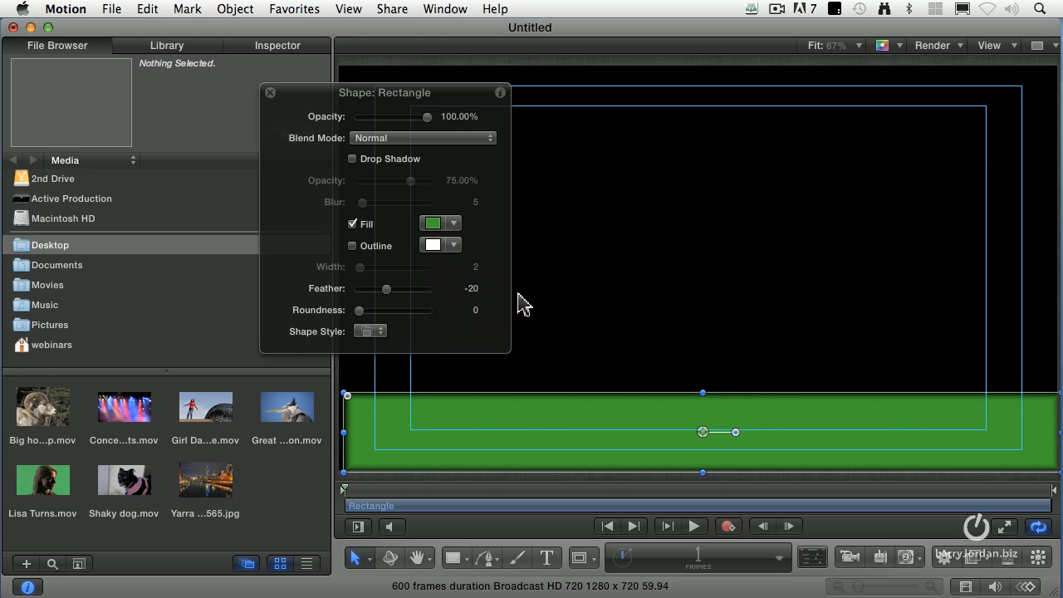
left_click_drag(387, 288, 388, 288)
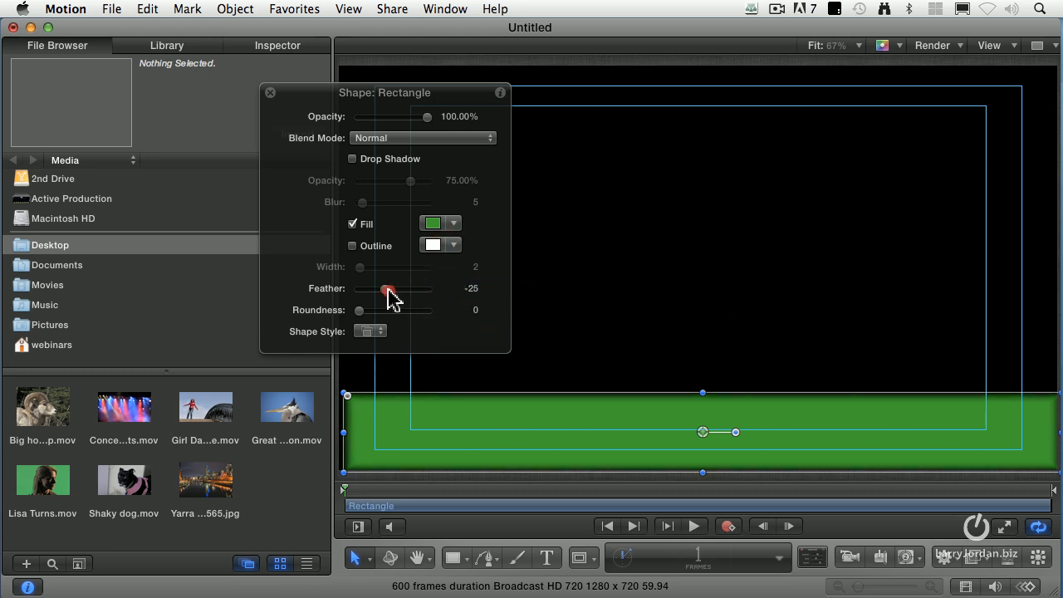
left_click_drag(387, 289, 390, 289)
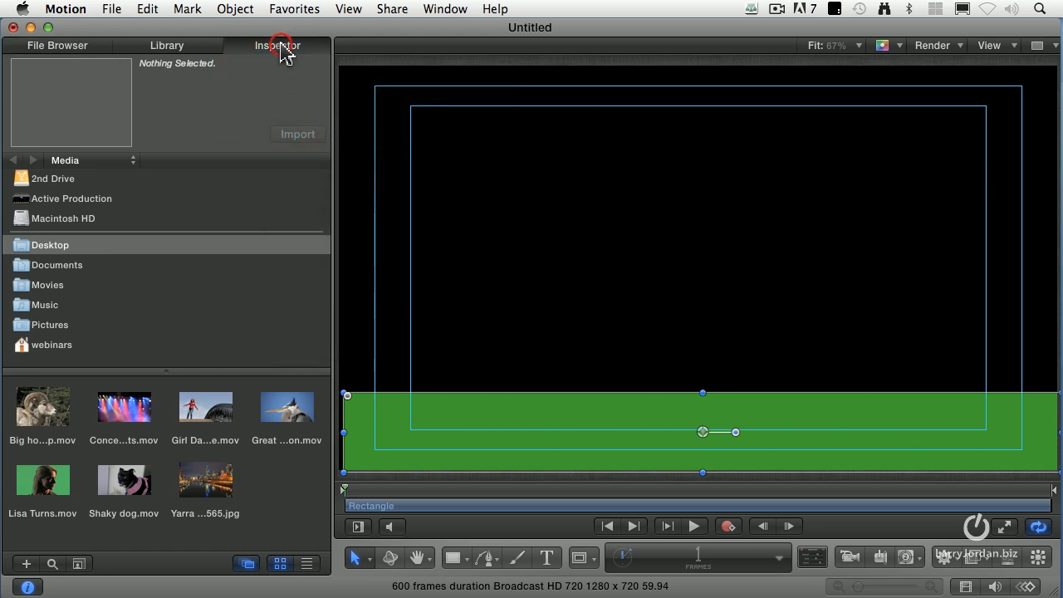
- Show the rectangle's Shape Style fill settings in the Inspector
left_click(277, 45)
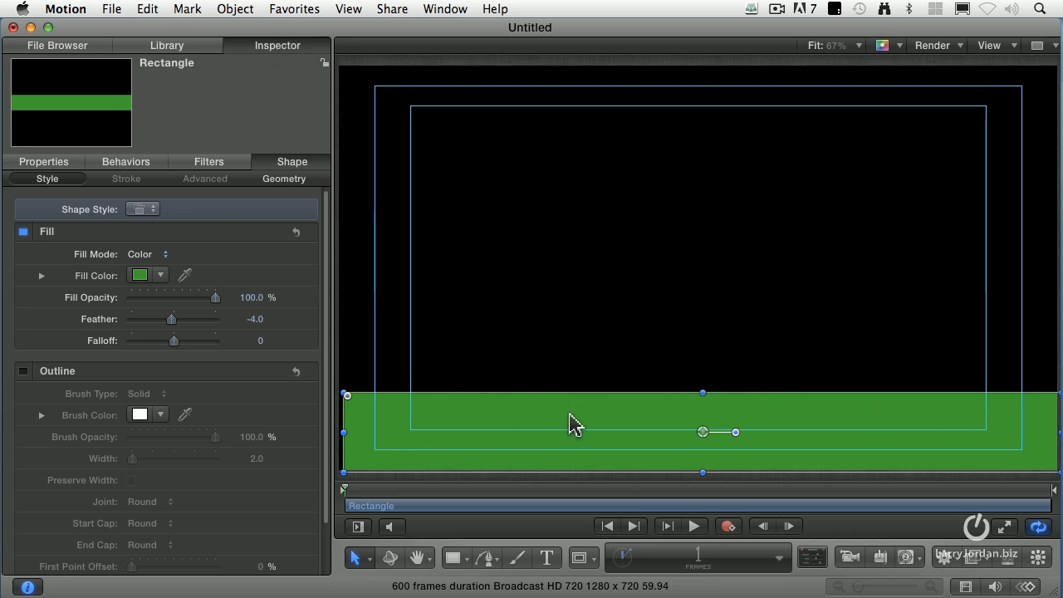
mouse_move(307, 184)
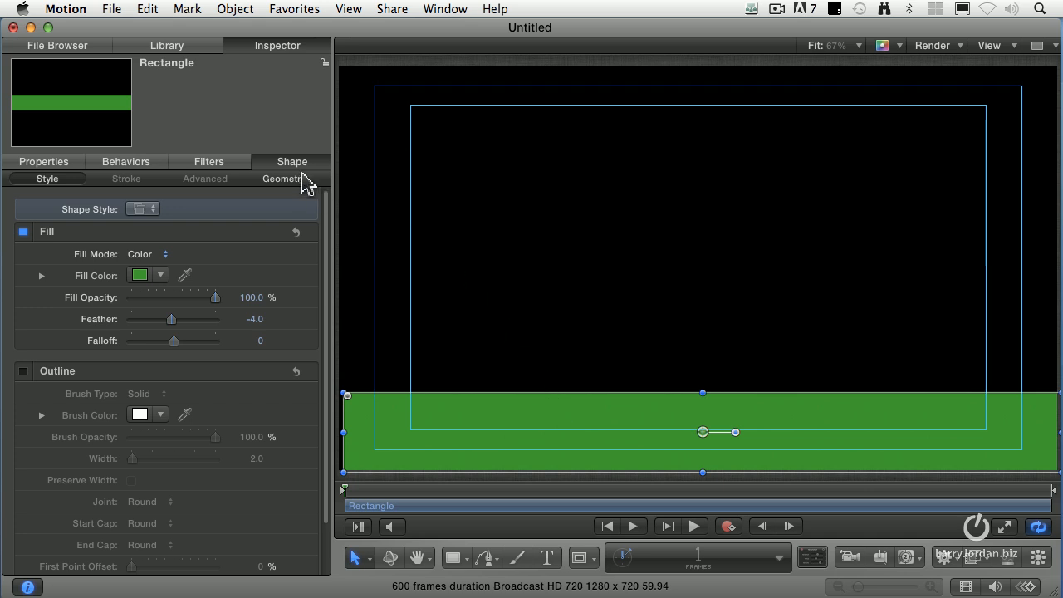
mouse_move(321, 170)
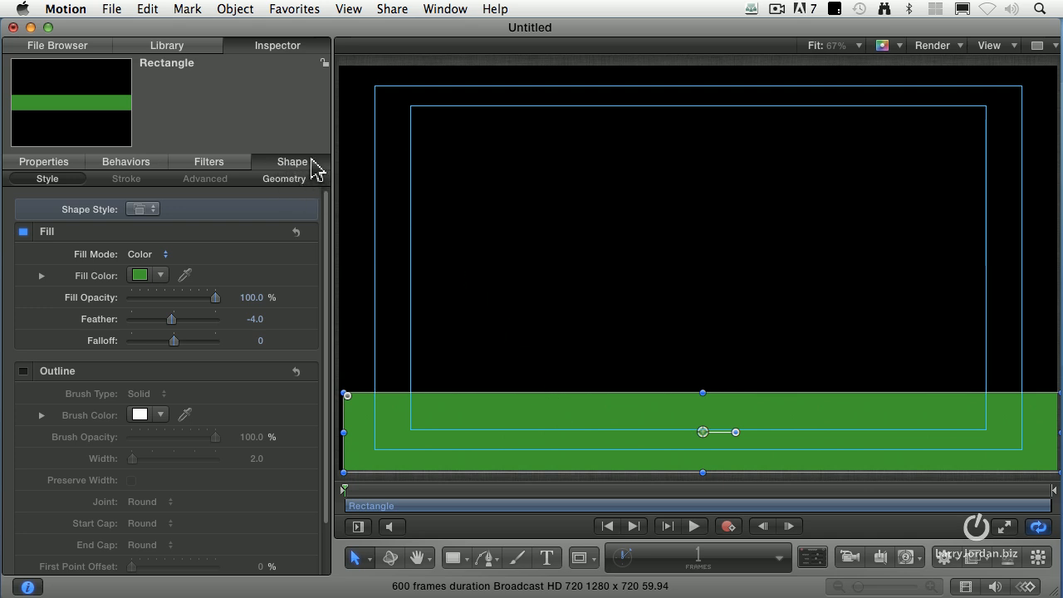
mouse_move(292, 170)
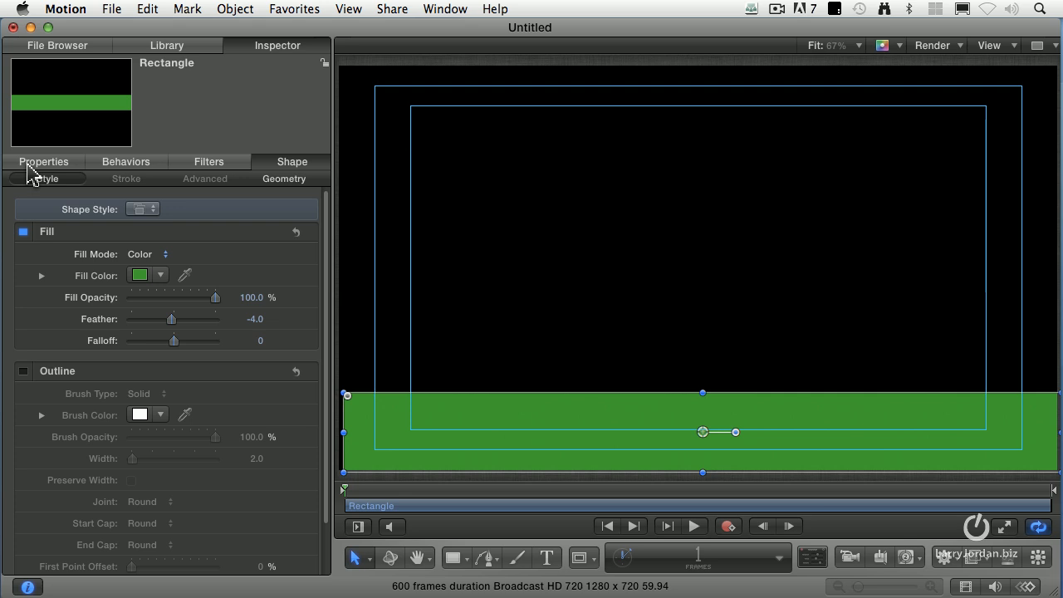
mouse_move(112, 171)
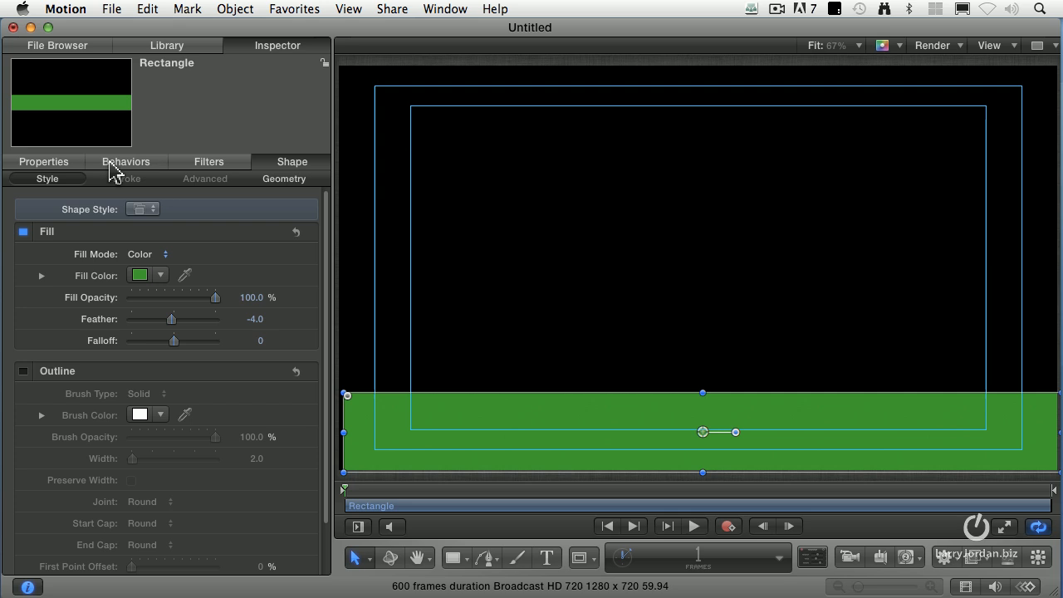
mouse_move(177, 184)
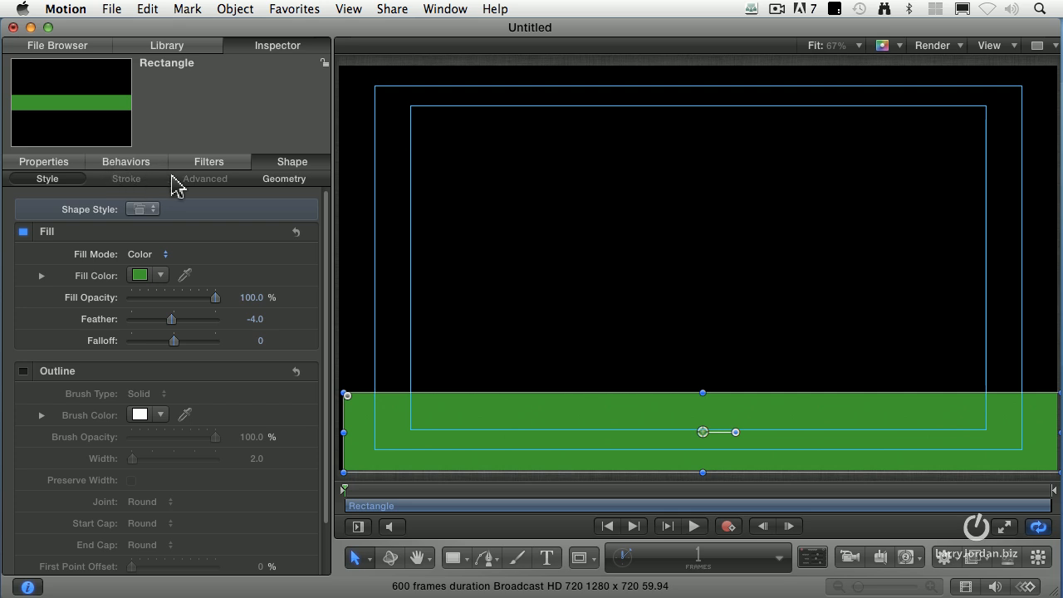
mouse_move(213, 172)
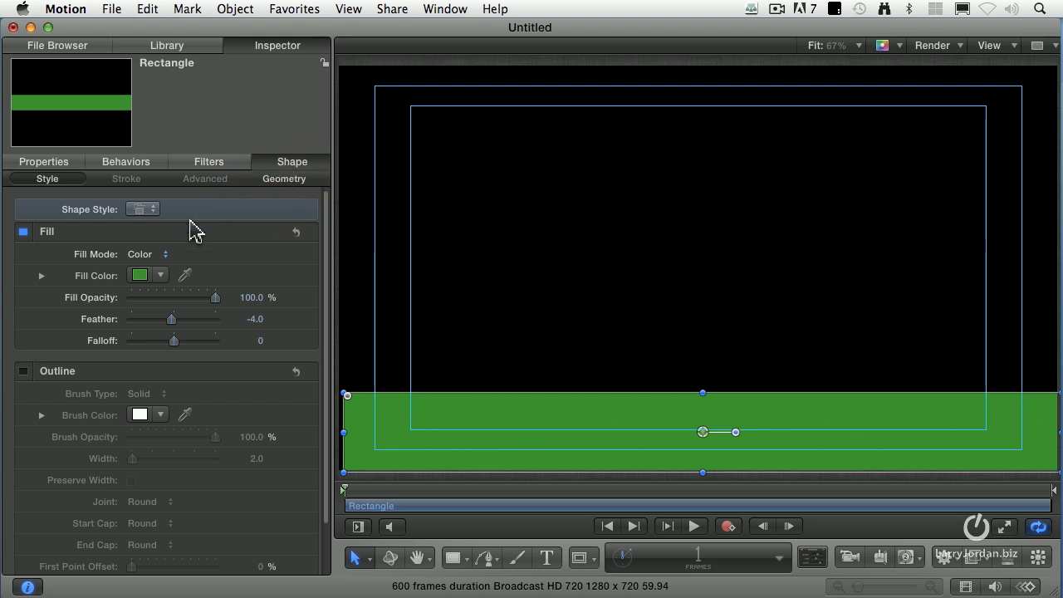
- Change the bar's Fill Mode from Color to Gradient
left_click(148, 255)
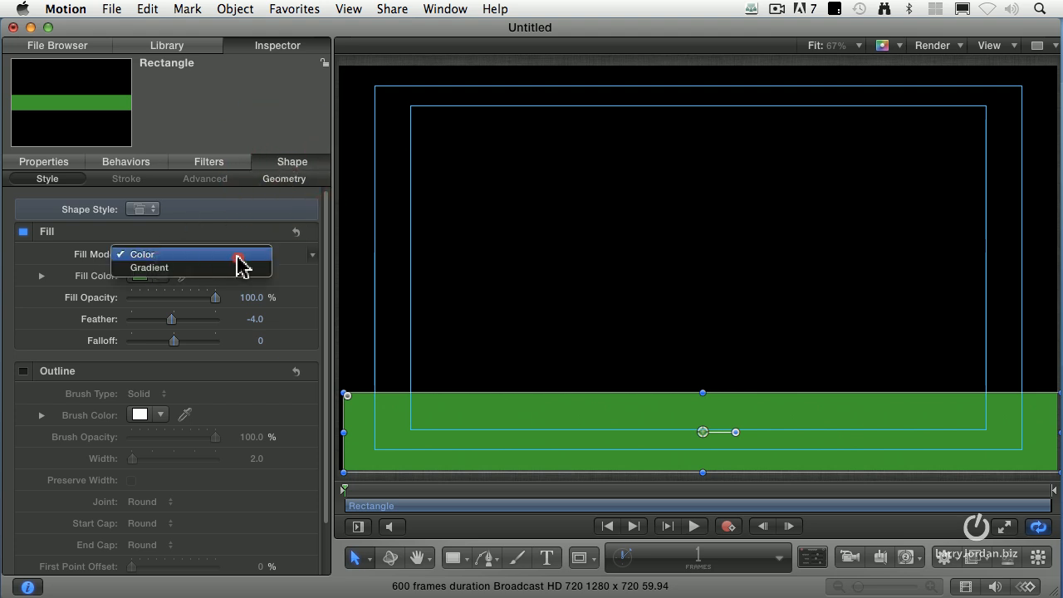
left_click(148, 266)
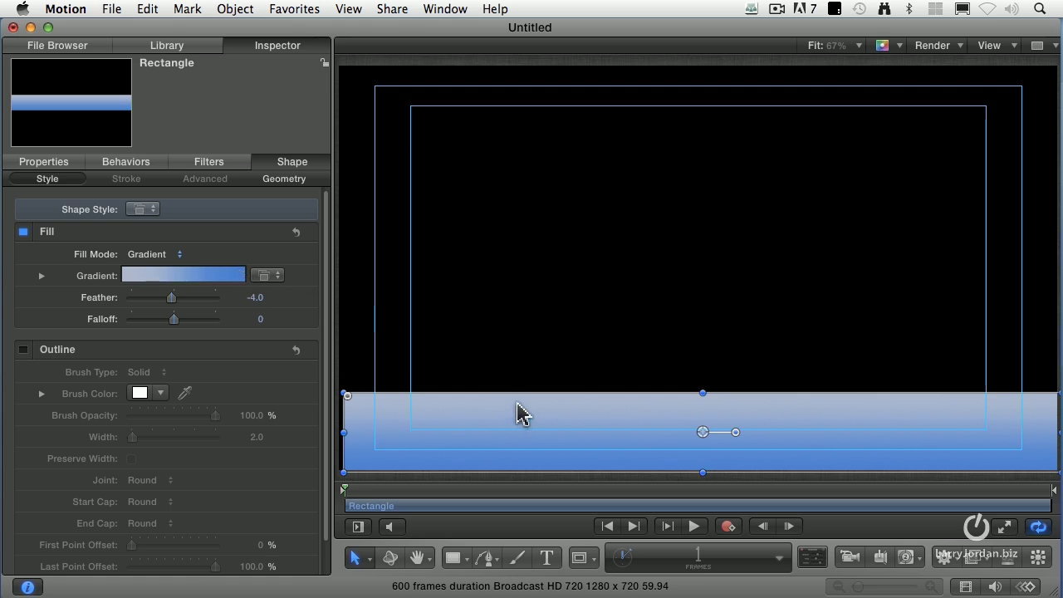
mouse_move(530, 443)
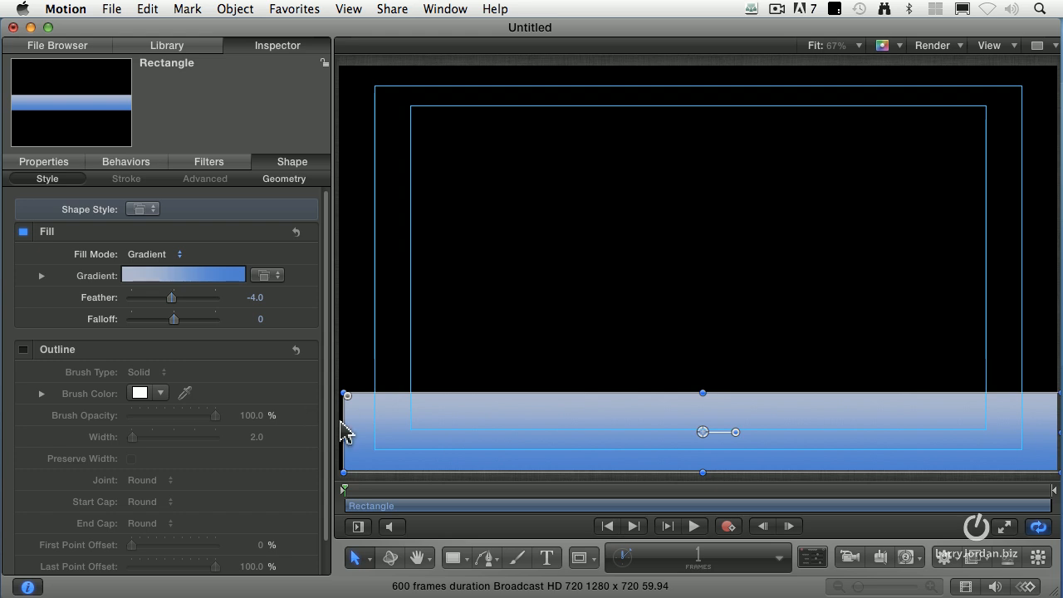
mouse_move(704, 436)
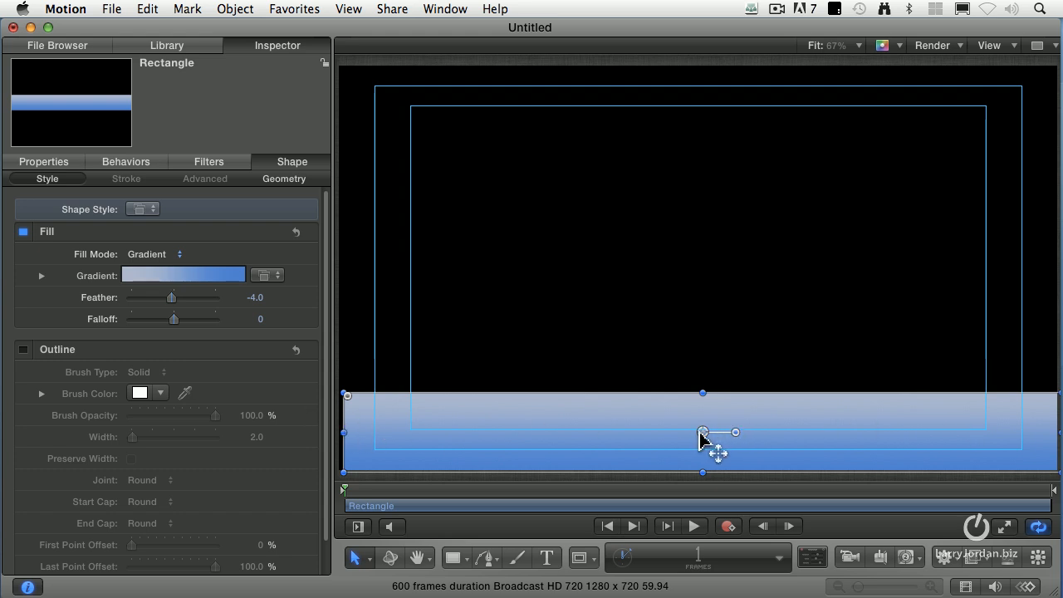
mouse_move(754, 438)
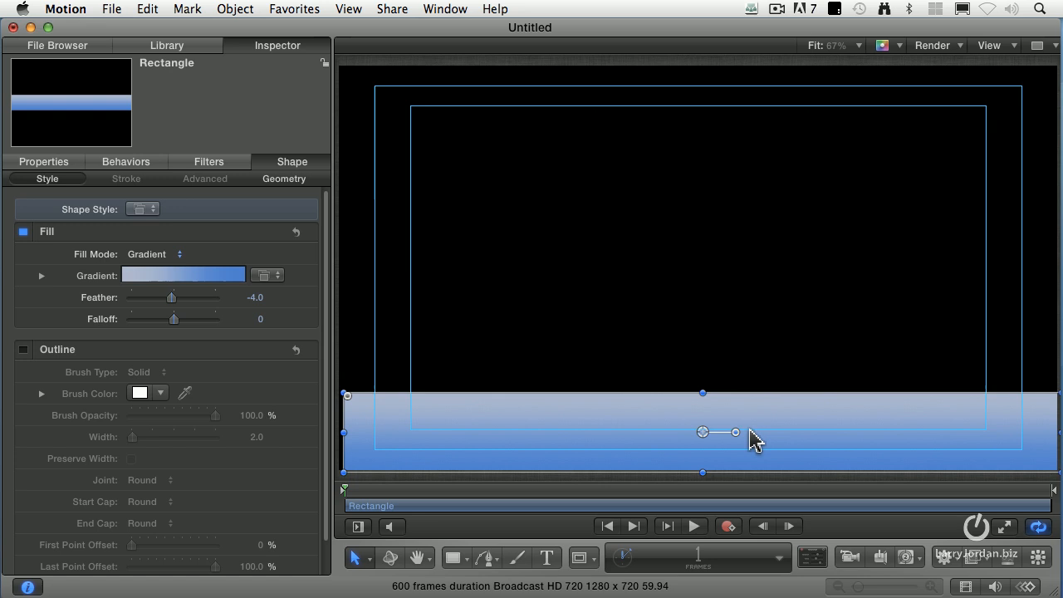
- Rotate the gradient bar through several angles, ending upright in the canvas centre
left_click_drag(734, 432, 846, 423)
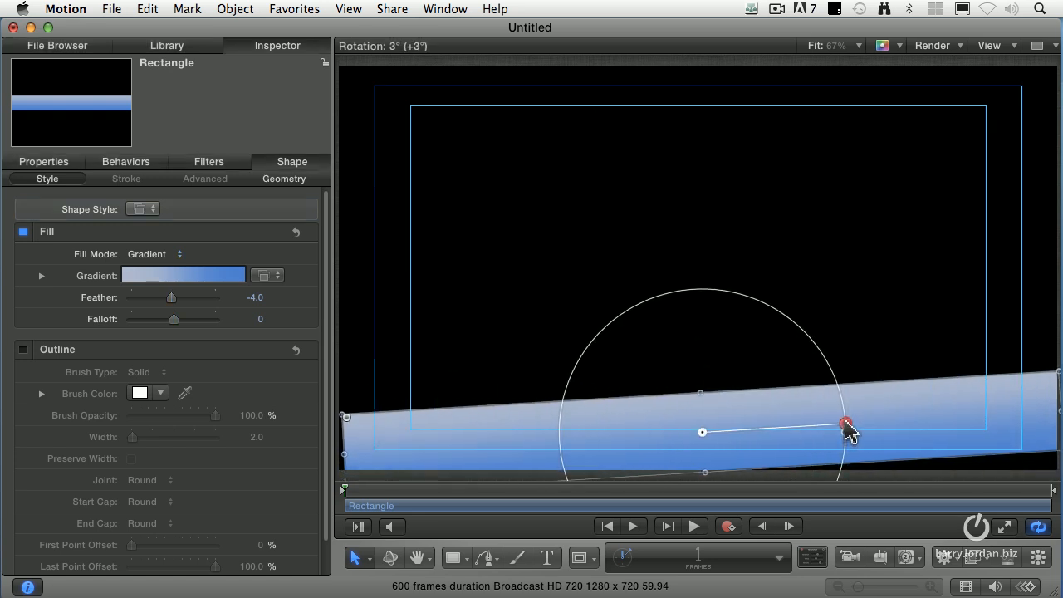
left_click_drag(846, 422, 735, 432)
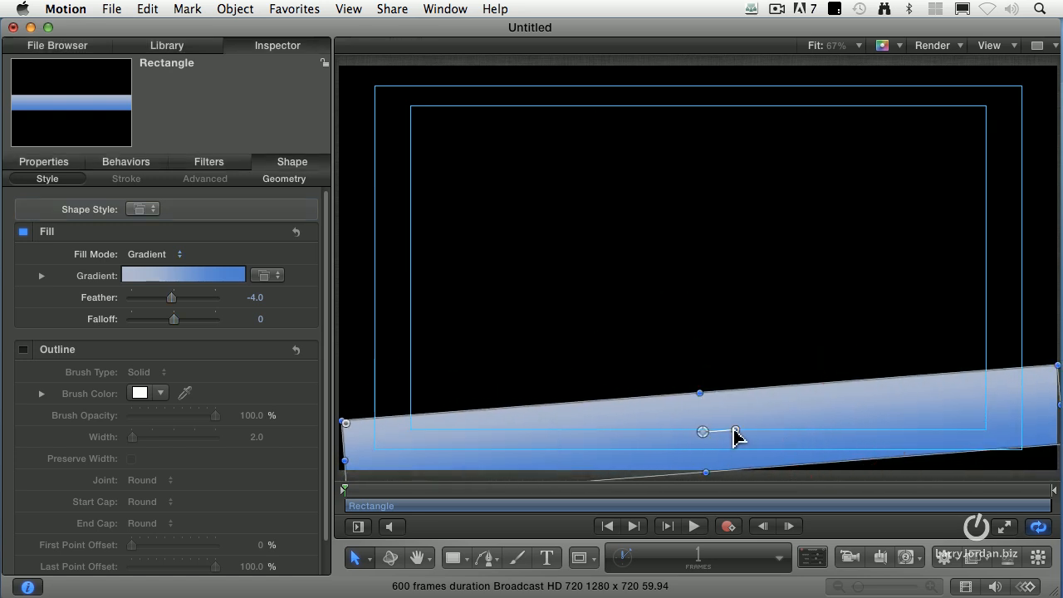
left_click_drag(735, 432, 683, 245)
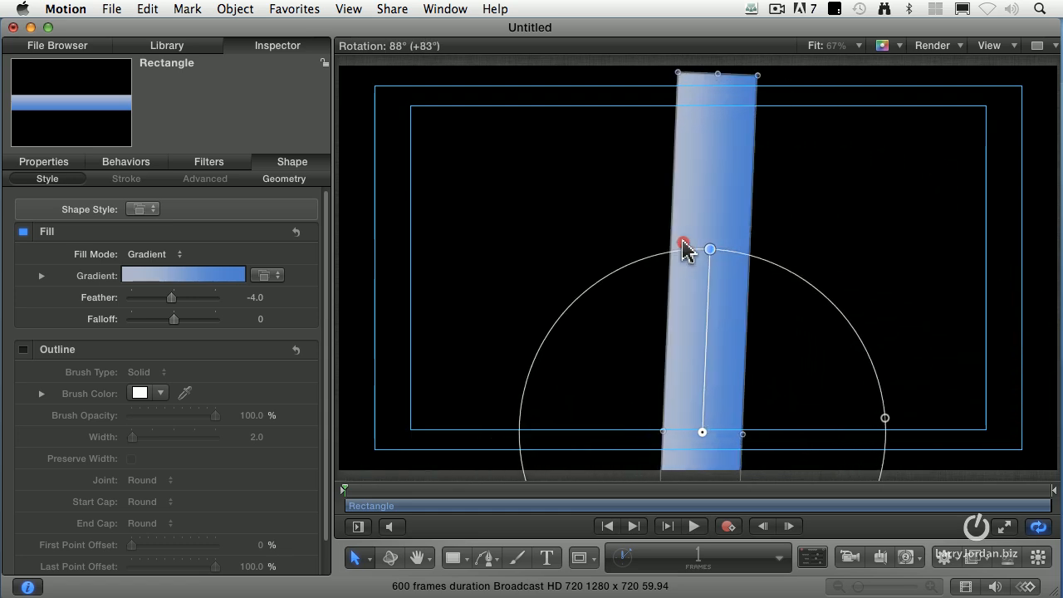
left_click_drag(683, 245, 500, 270)
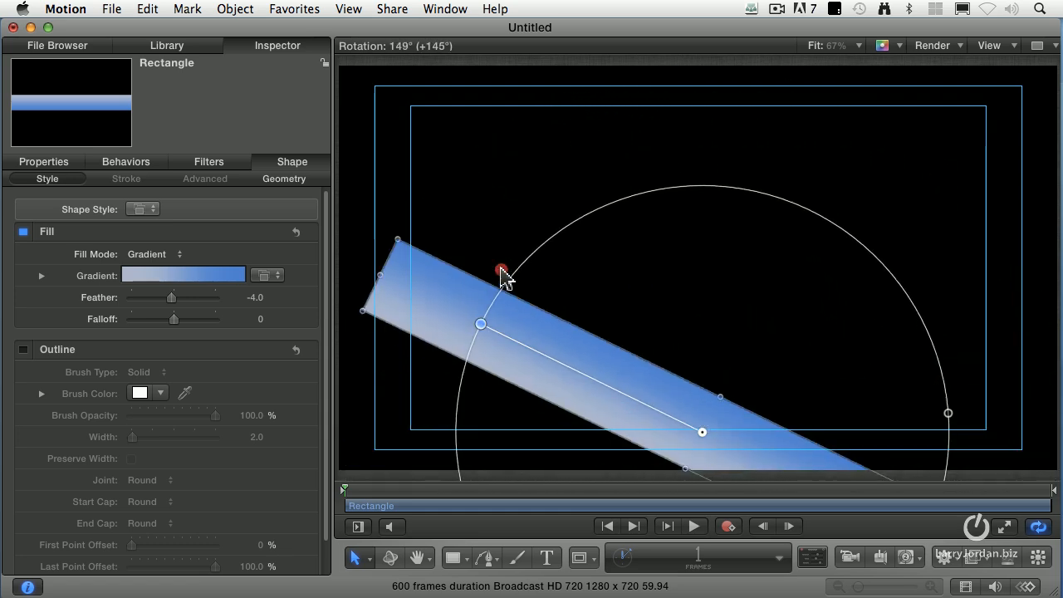
left_click_drag(501, 270, 939, 418)
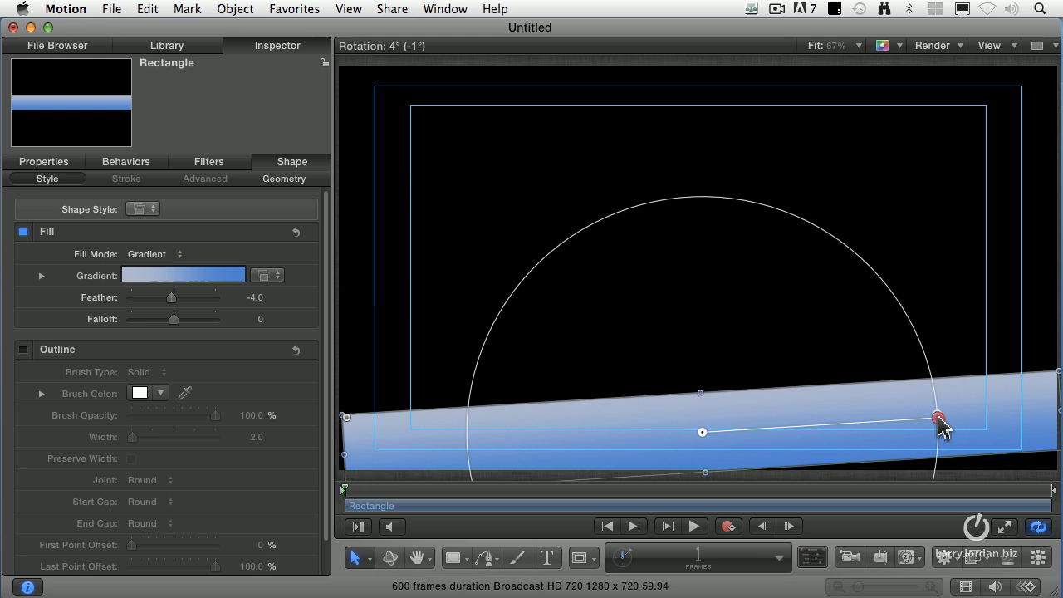
left_click_drag(938, 418, 788, 431)
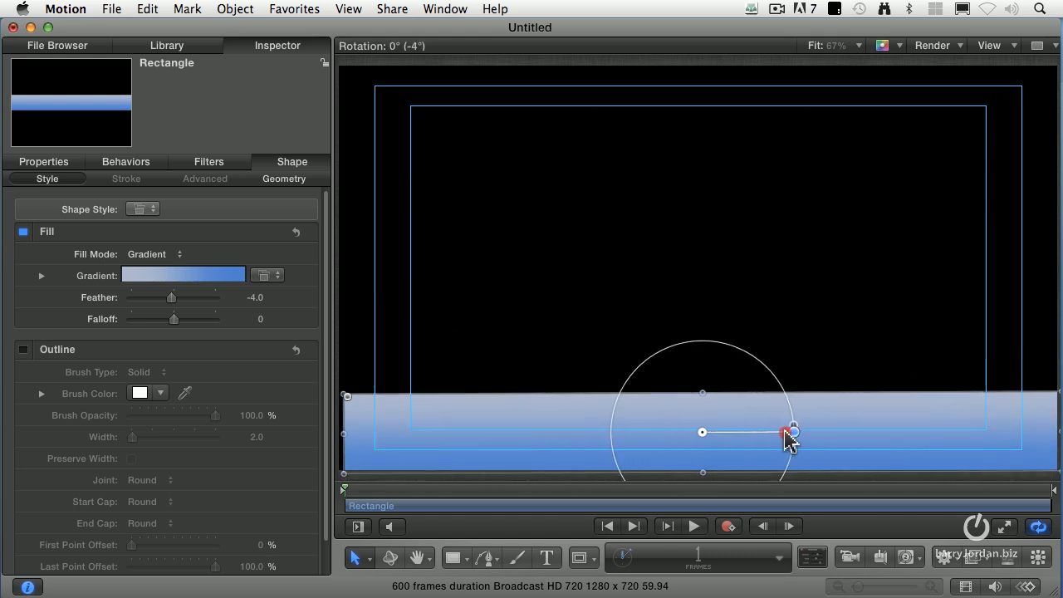
left_click_drag(789, 432, 729, 432)
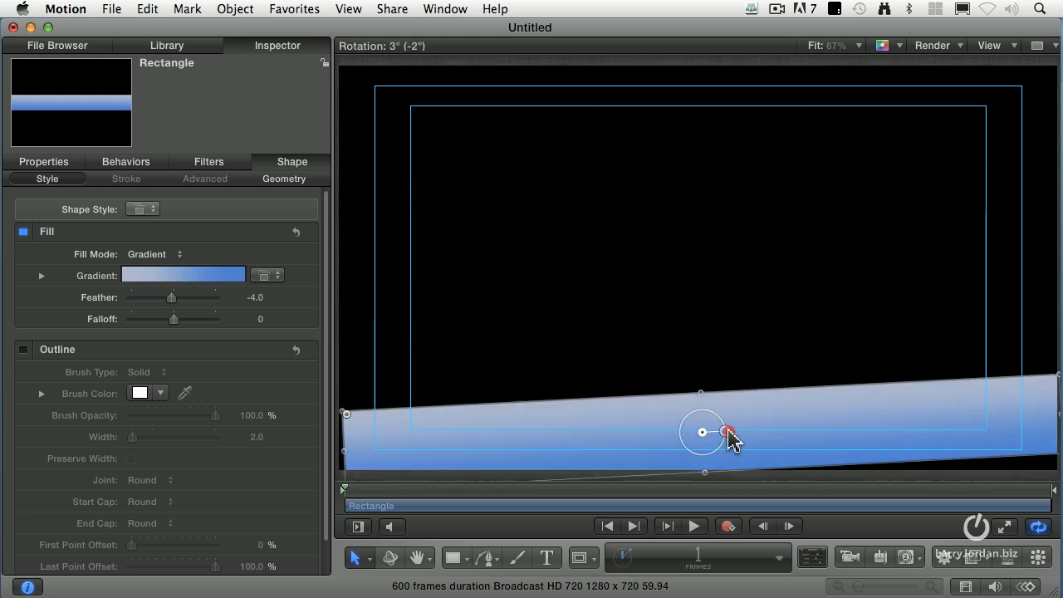
left_click_drag(728, 433, 940, 360)
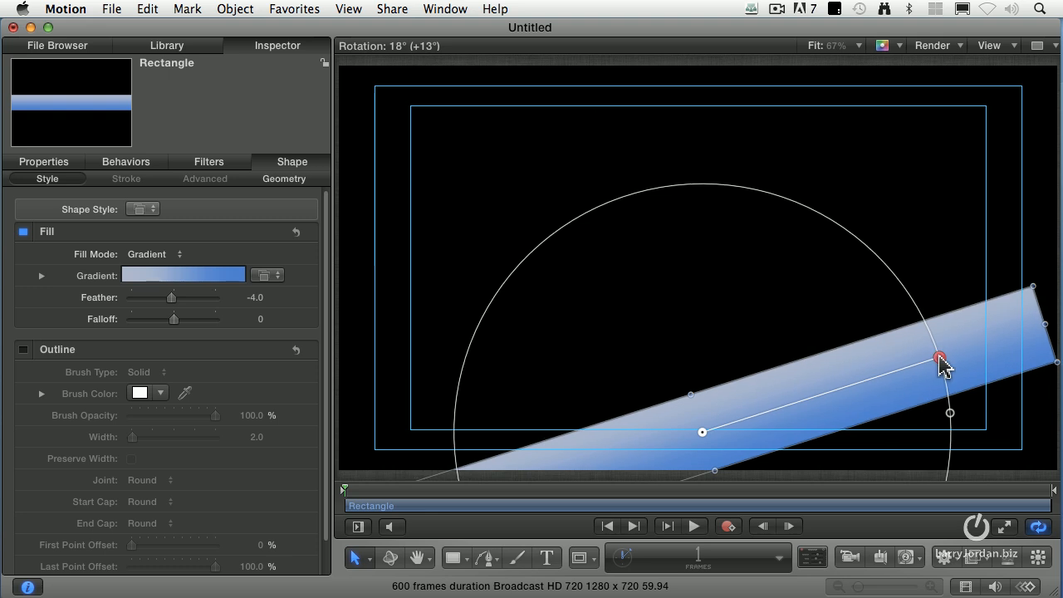
left_click_drag(941, 361, 470, 187)
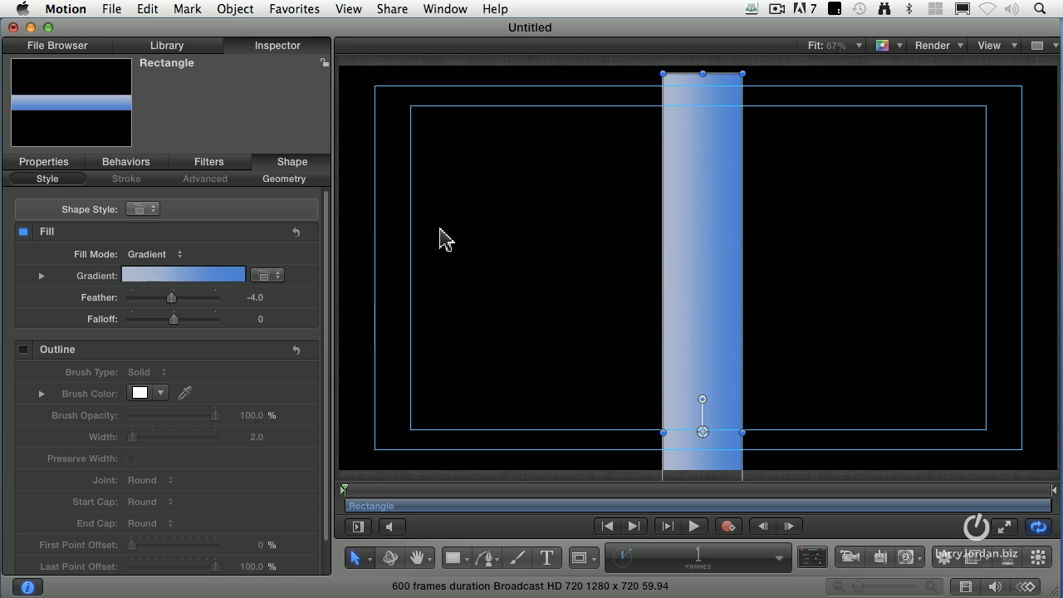
mouse_move(727, 82)
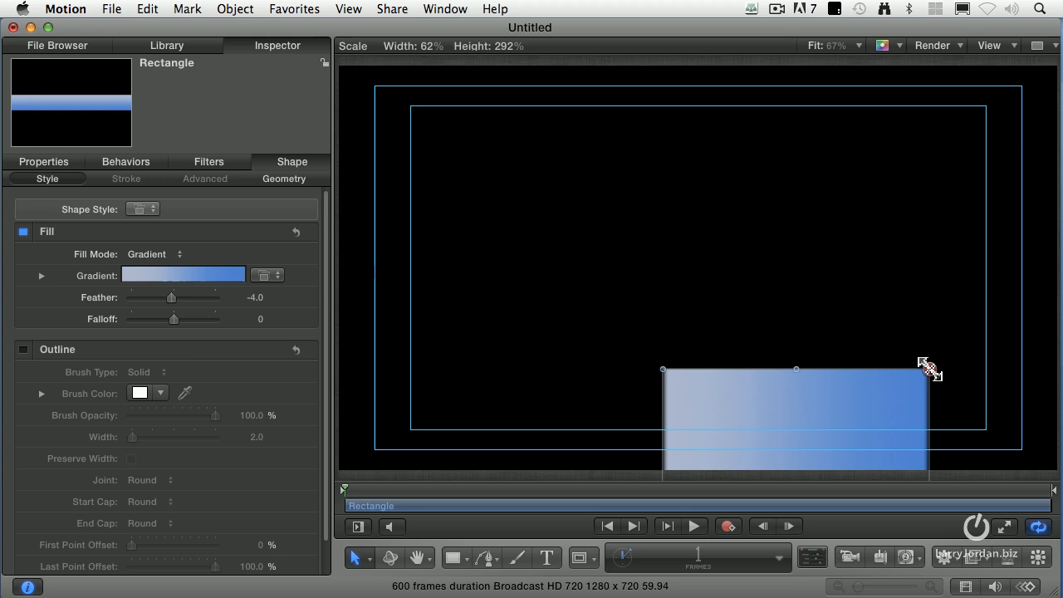
- Resize the gradient bar with its canvas handles back into a horizontal bottom band
left_click_drag(929, 369, 787, 159)
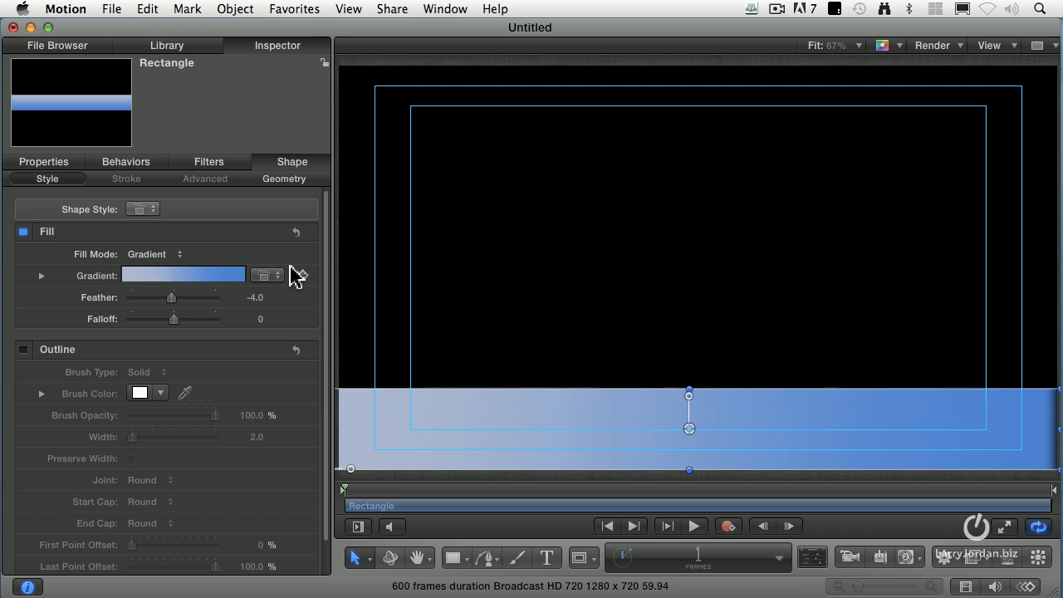
mouse_move(523, 311)
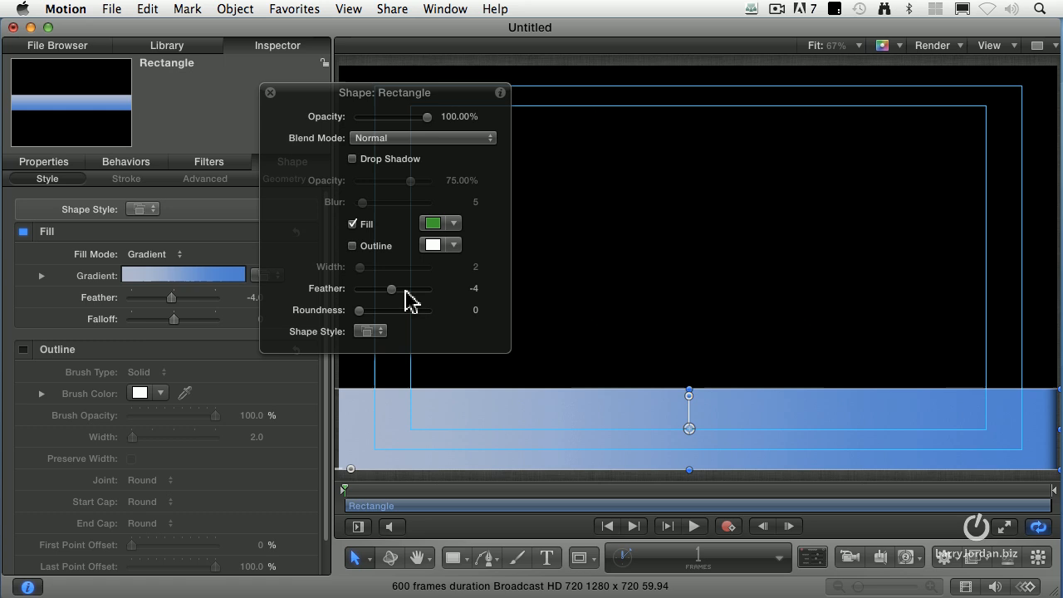
mouse_move(392, 301)
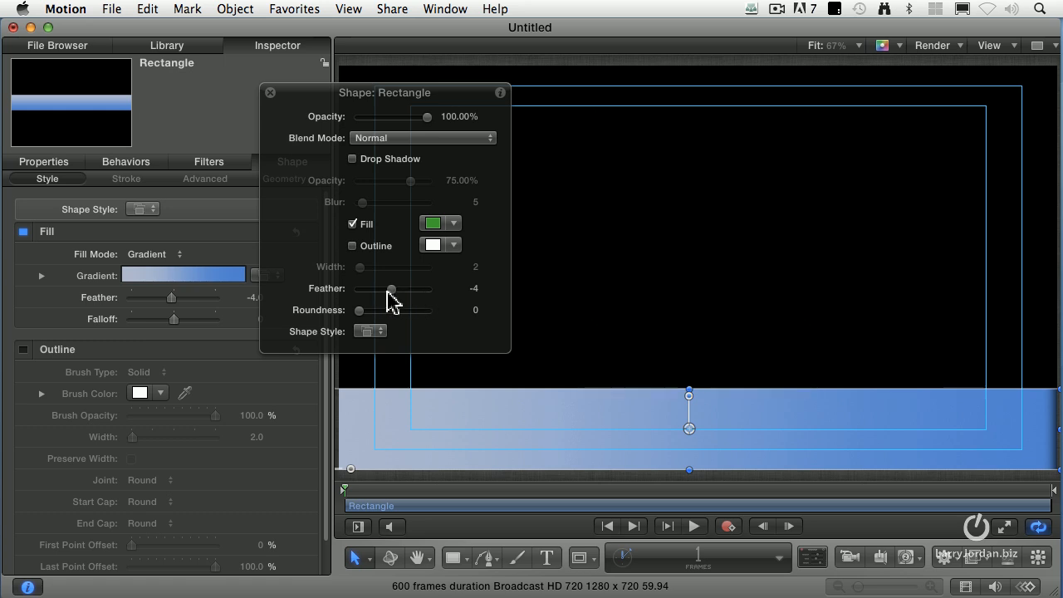
- Set the gradient bar's Feather to 0 and close the shape HUD
left_click_drag(391, 288, 395, 289)
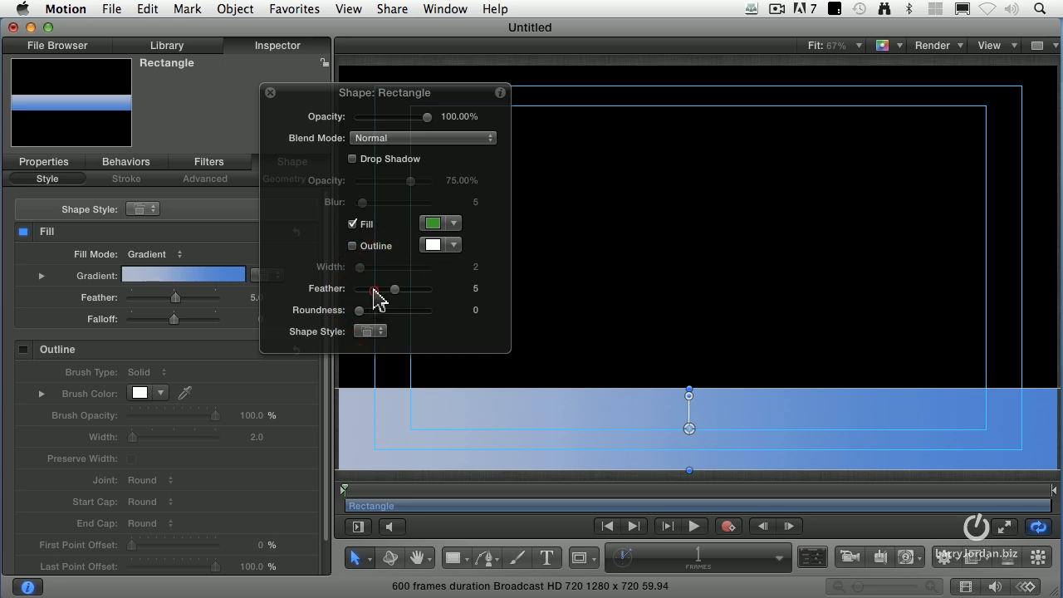
left_click_drag(375, 289, 394, 289)
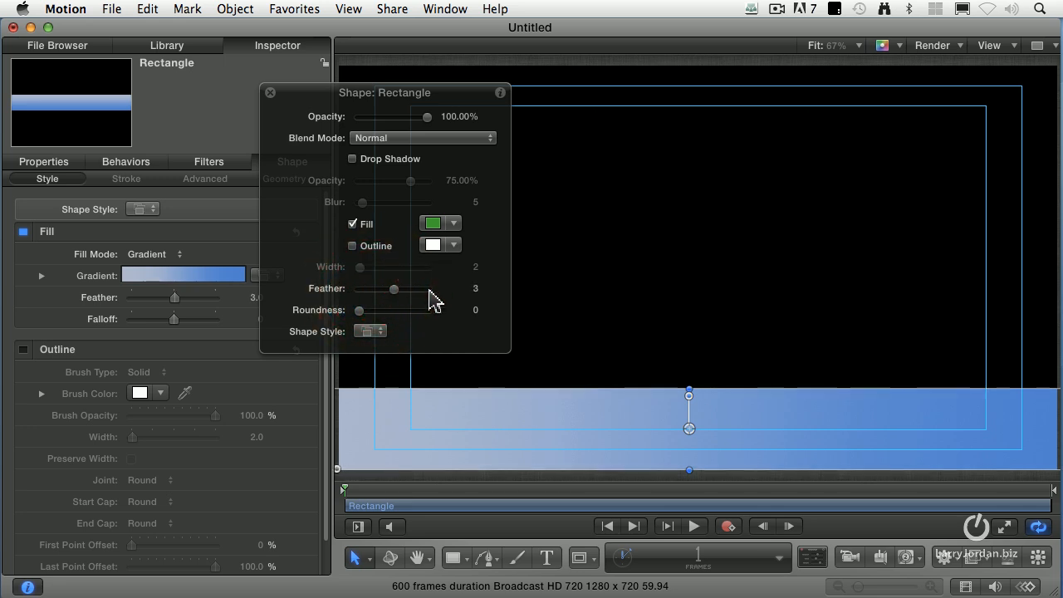
left_click_drag(394, 288, 394, 288)
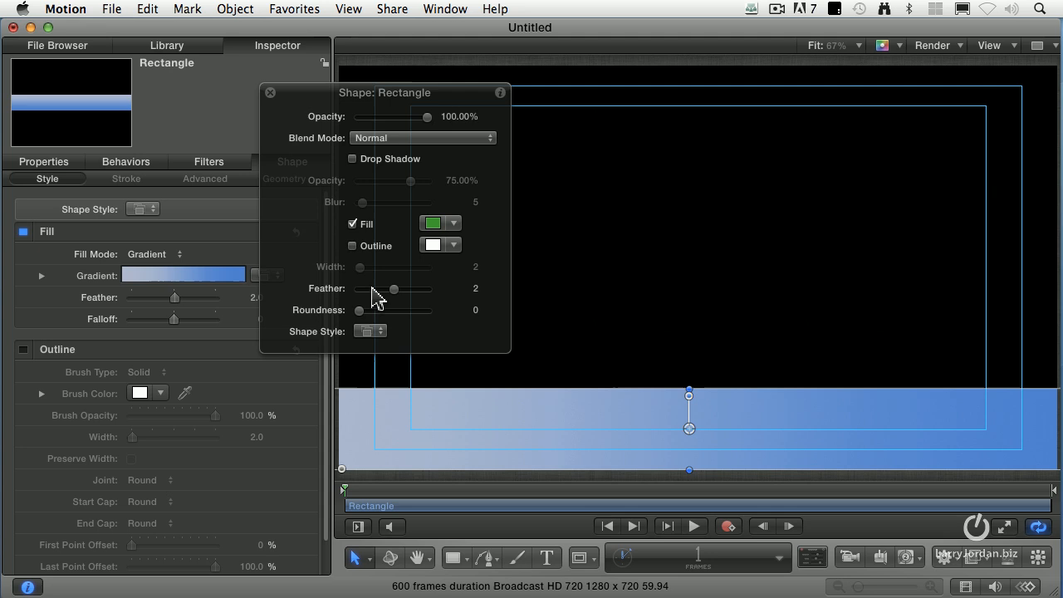
left_click_drag(406, 288, 393, 288)
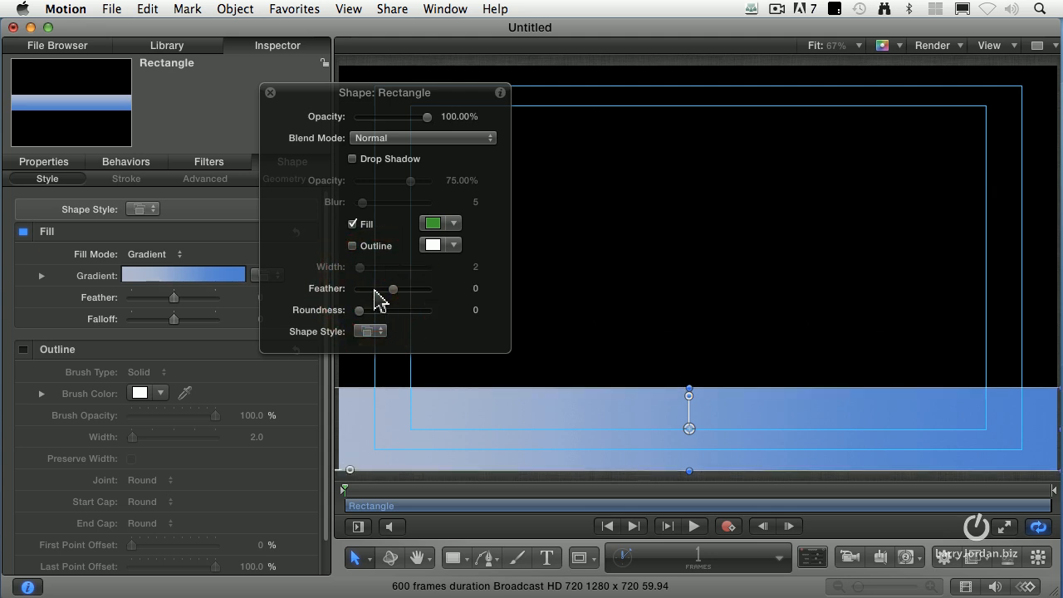
left_click_drag(394, 288, 403, 289)
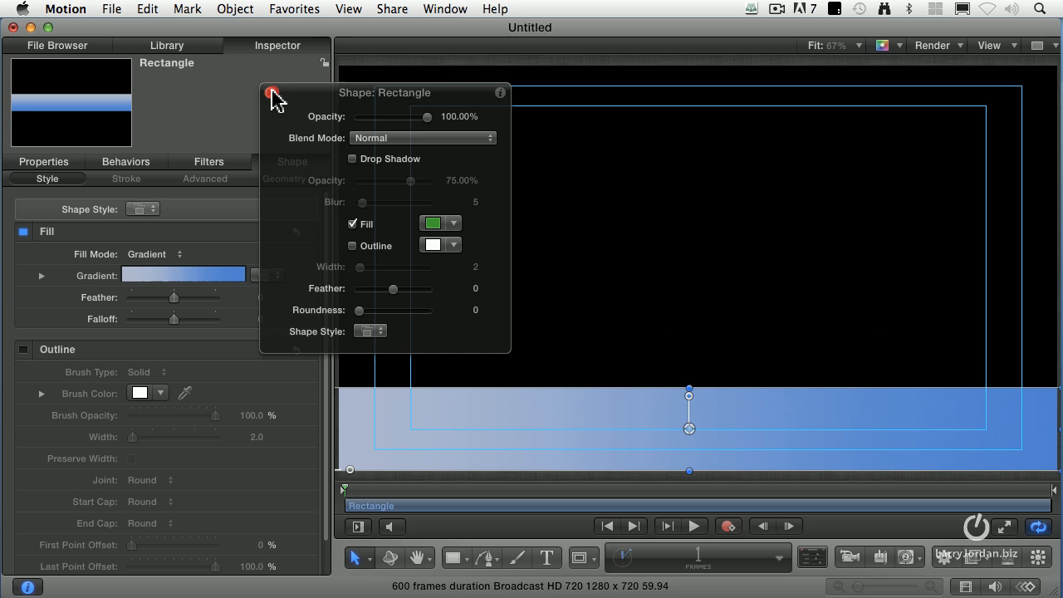
left_click(274, 93)
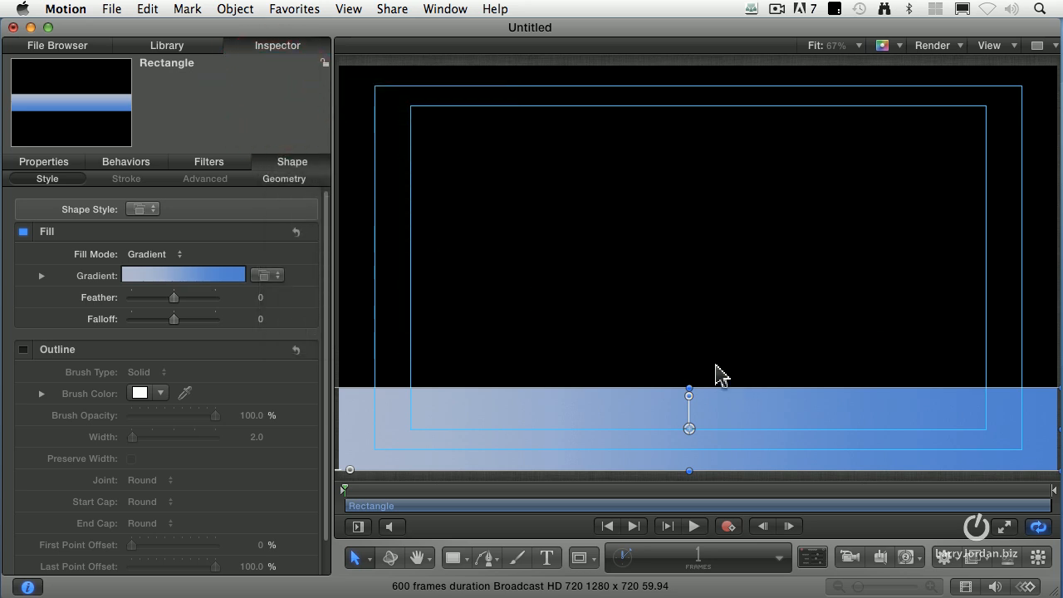
mouse_move(699, 372)
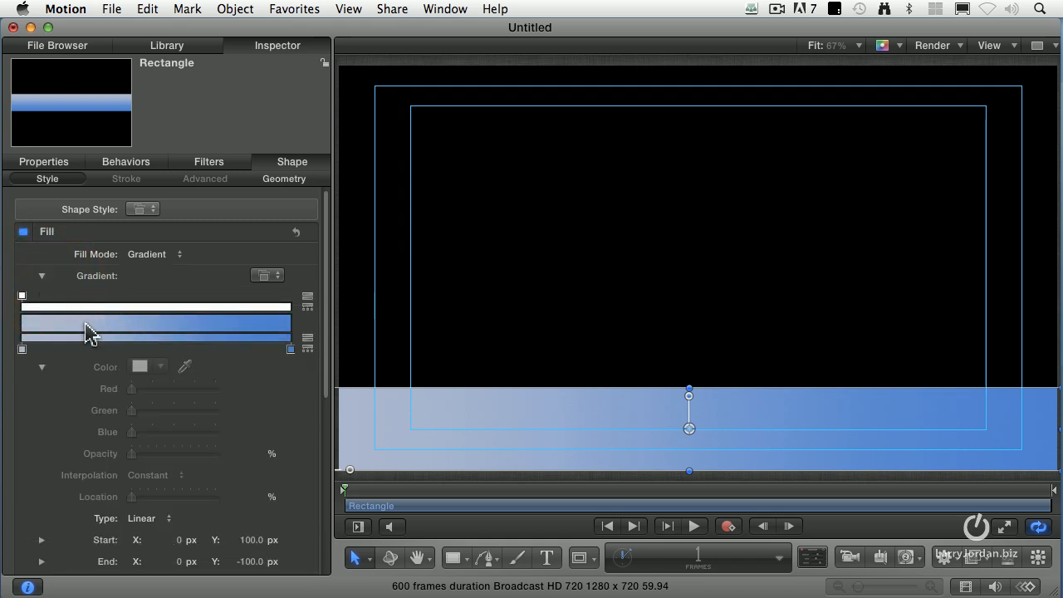
mouse_move(235, 343)
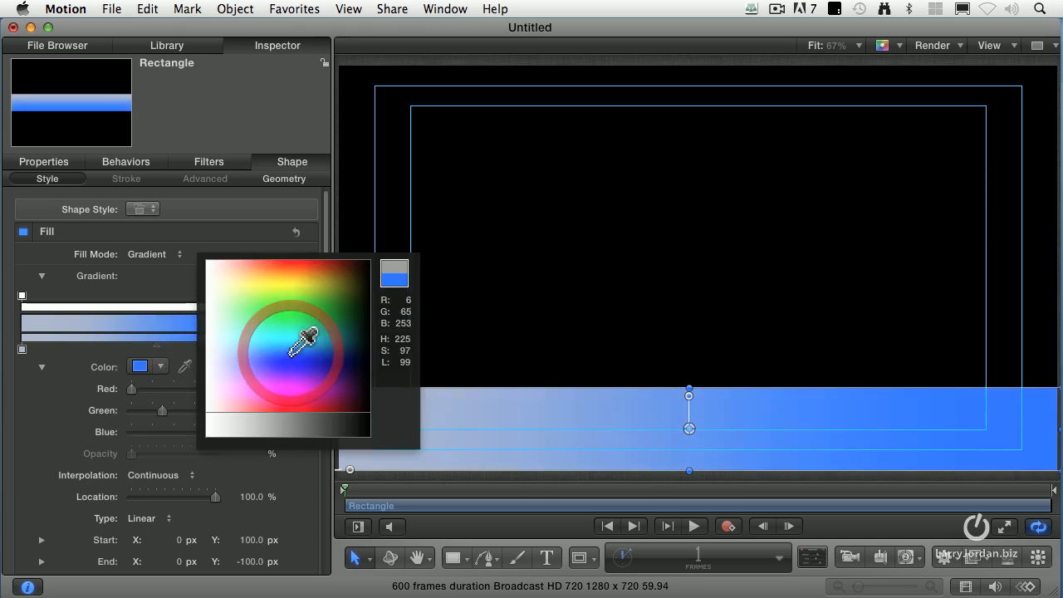
- Change the gradient's right colour tag from blue to gold, then orange
left_click(311, 307)
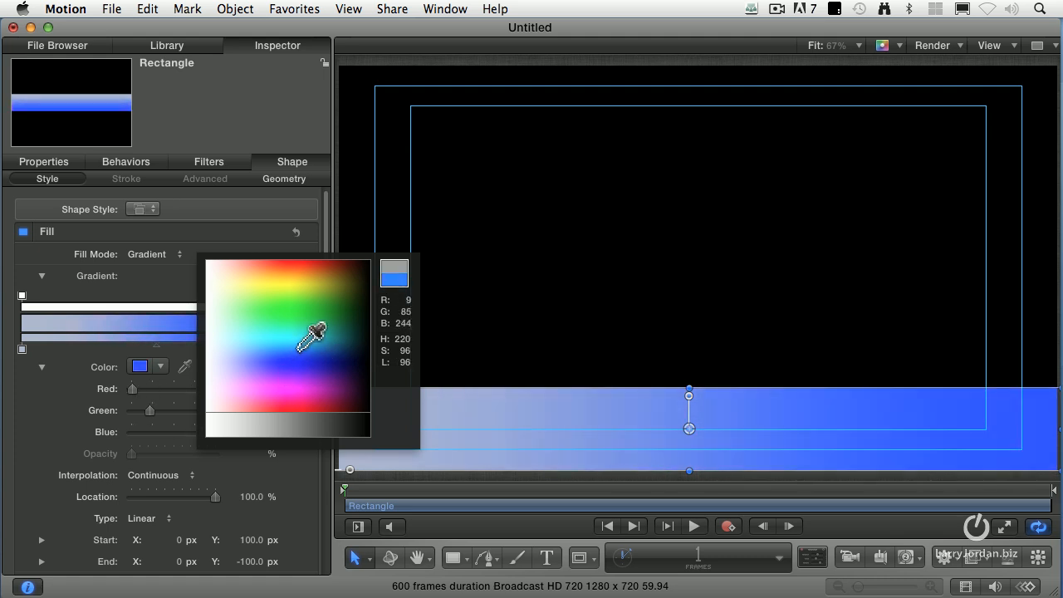
left_click(336, 266)
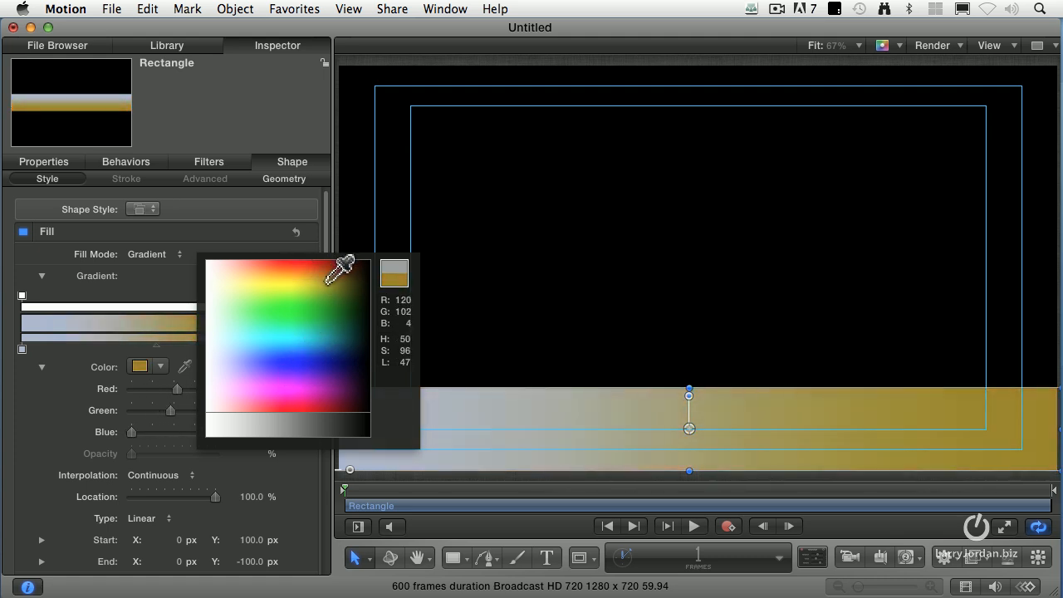
left_click(322, 264)
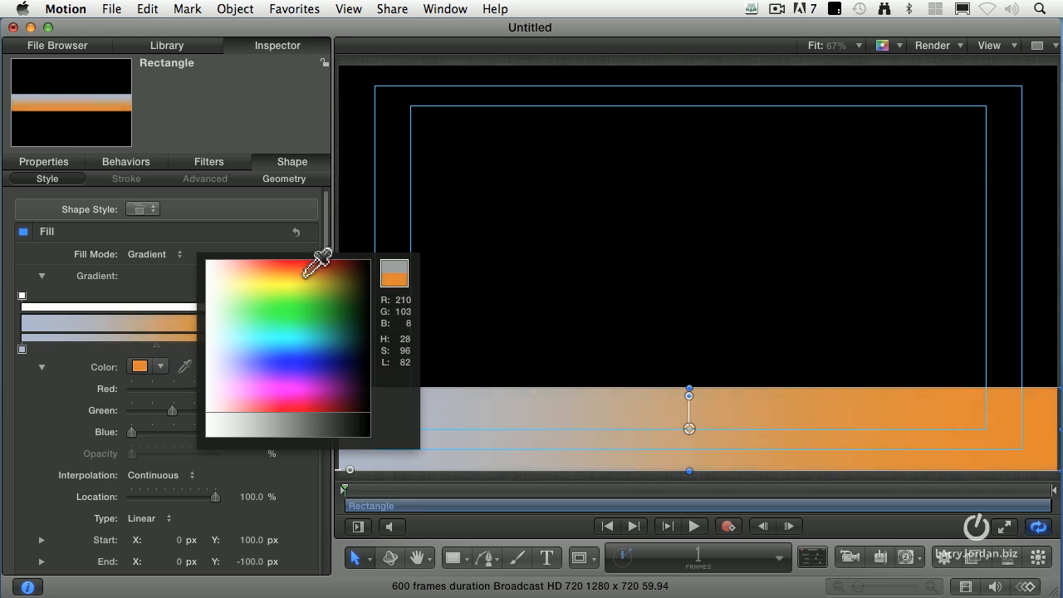
left_click(343, 266)
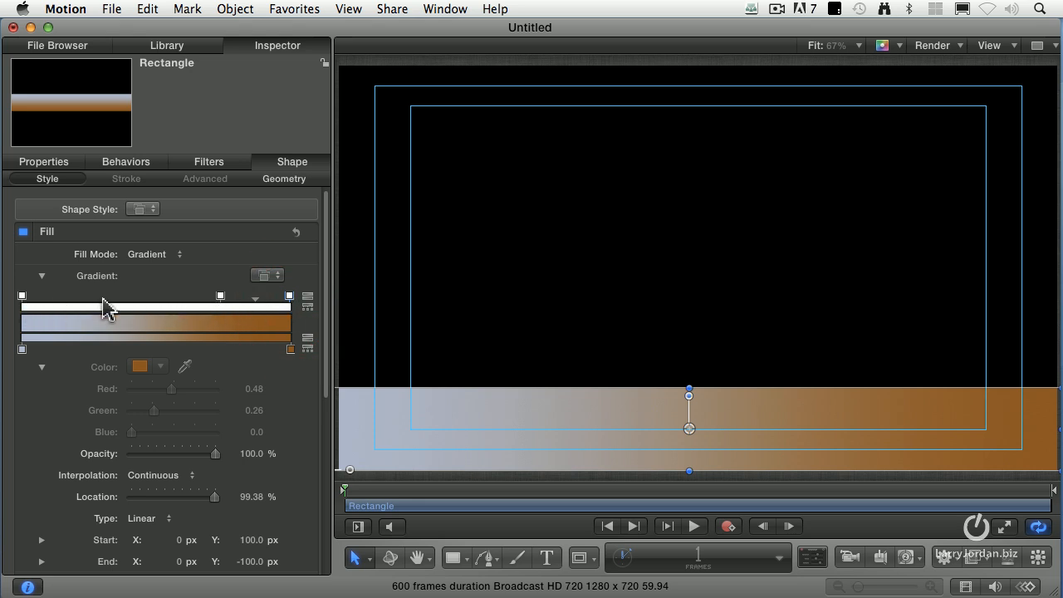
mouse_move(73, 312)
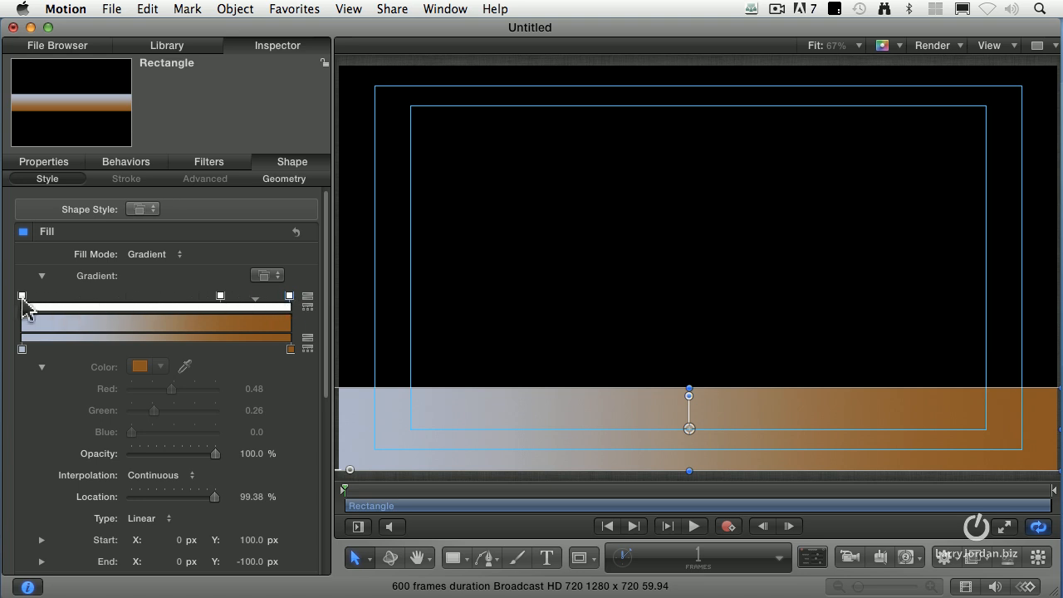
mouse_move(232, 308)
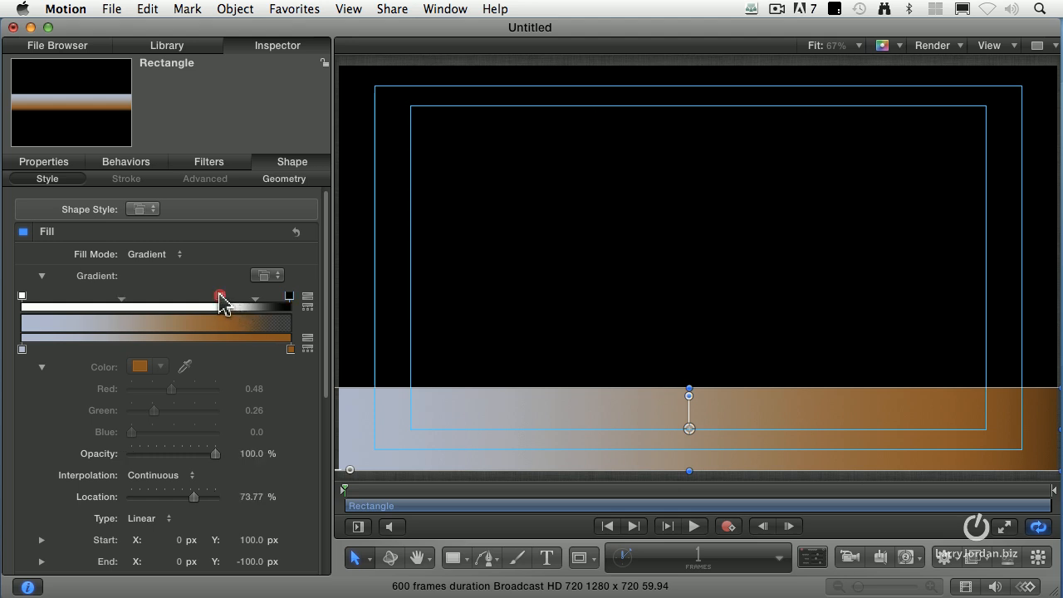
- Drag the gradient's black opacity tag left to about 59% location
left_click_drag(220, 296, 183, 297)
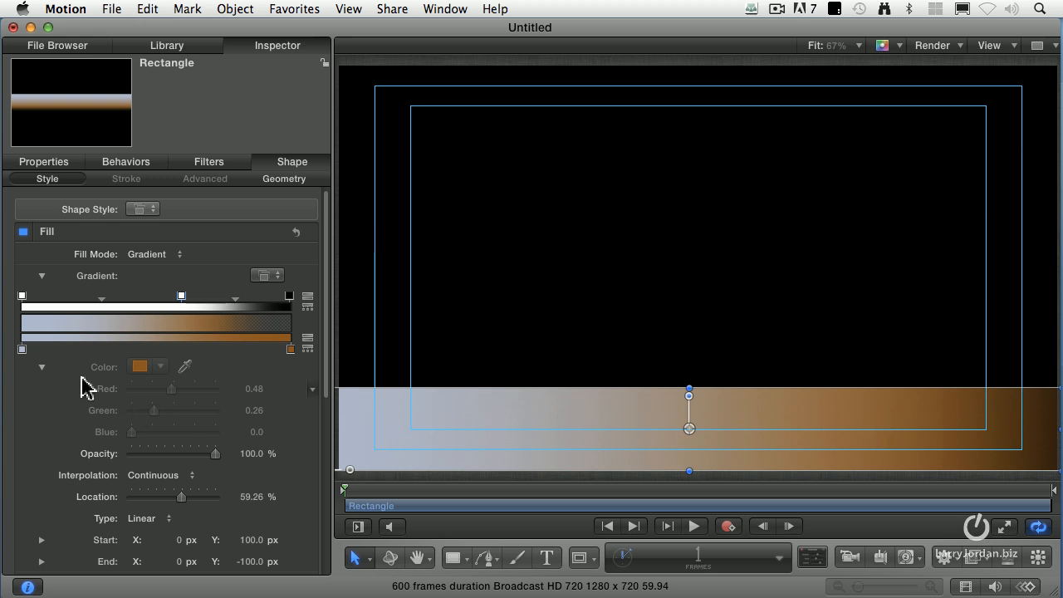
- Change the gradient's left colour tag to pale peach (R 1.0, G 0.87, B 0.7)
left_click(141, 367)
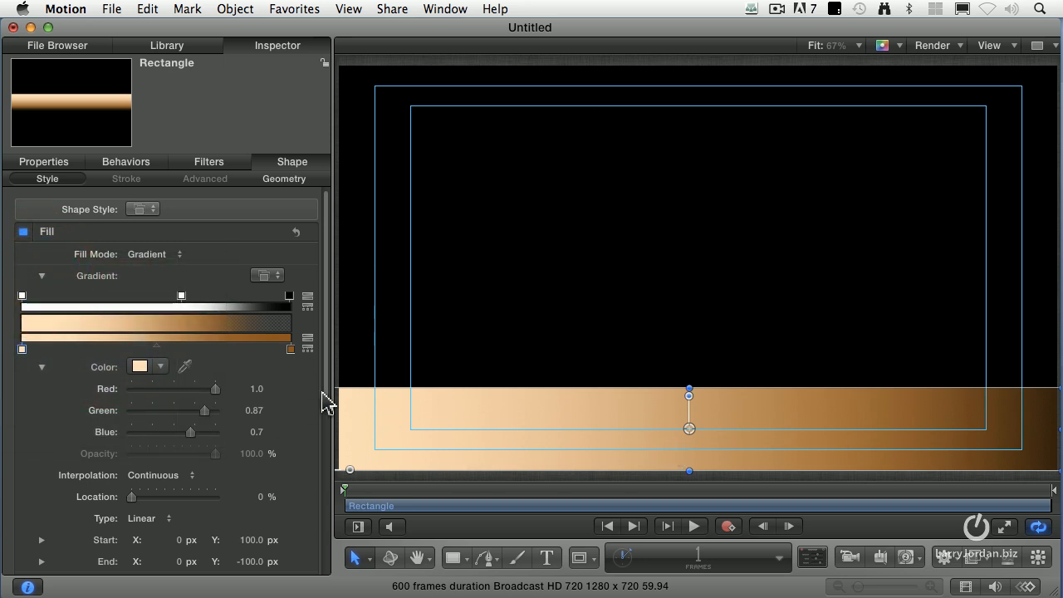
mouse_move(362, 435)
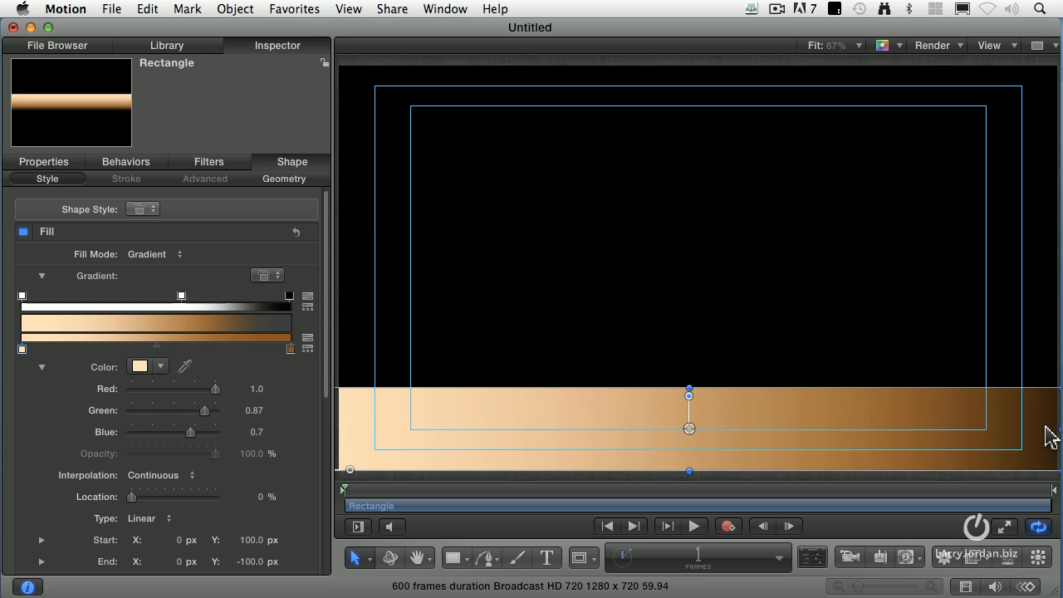
mouse_move(120, 7)
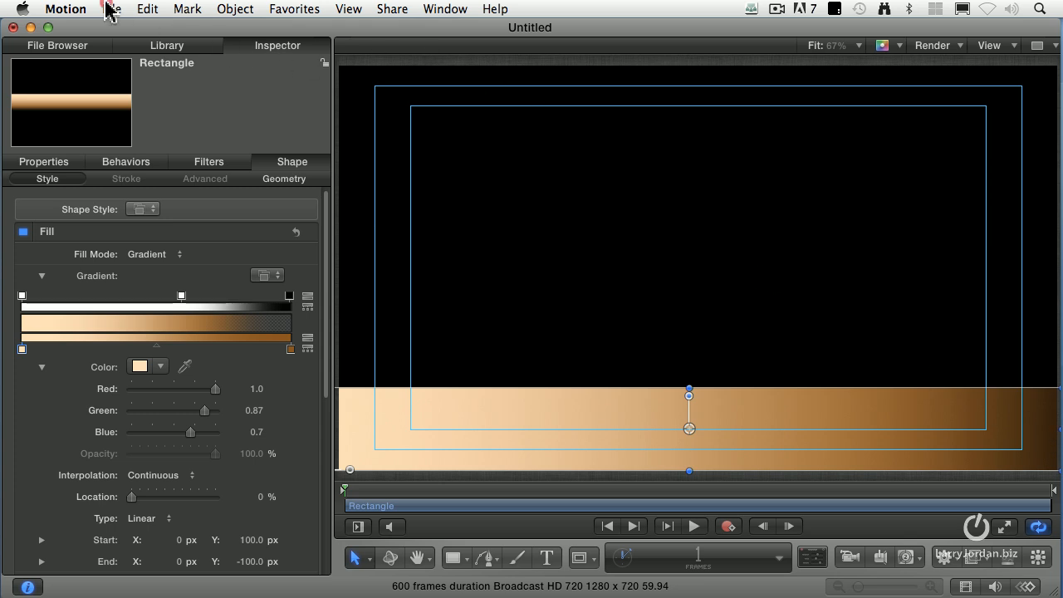
- Publish the template as 'Gold lower-third' under the Webinars category
left_click(111, 9)
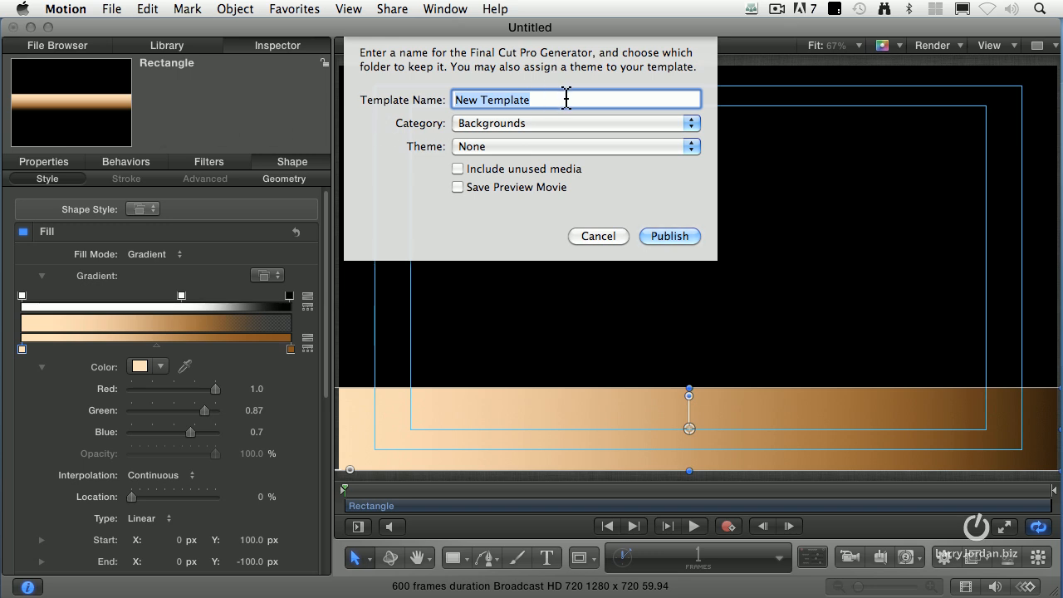
type("Gold lower-t")
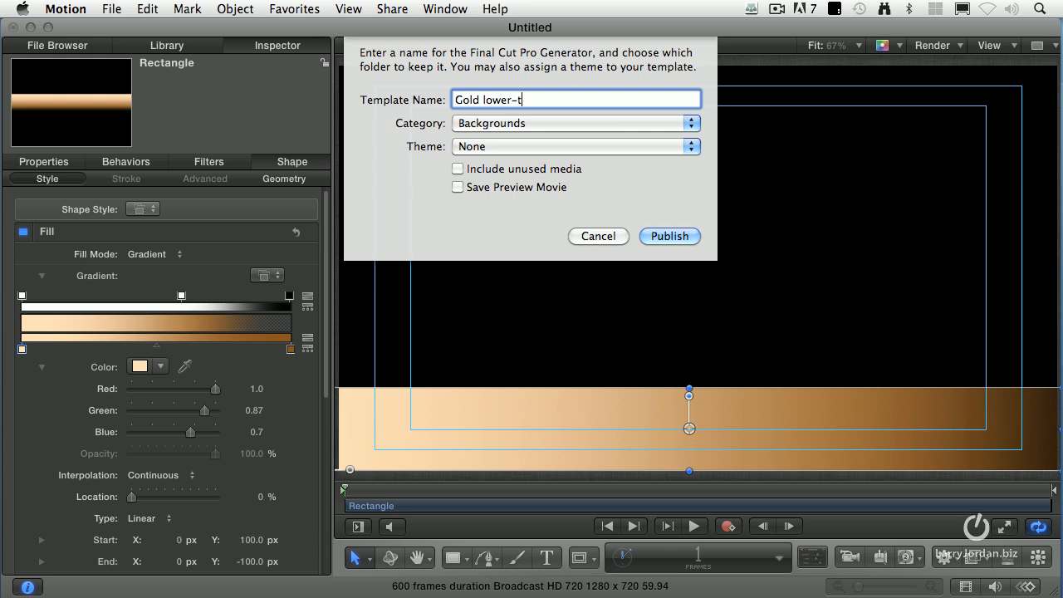
type("hird")
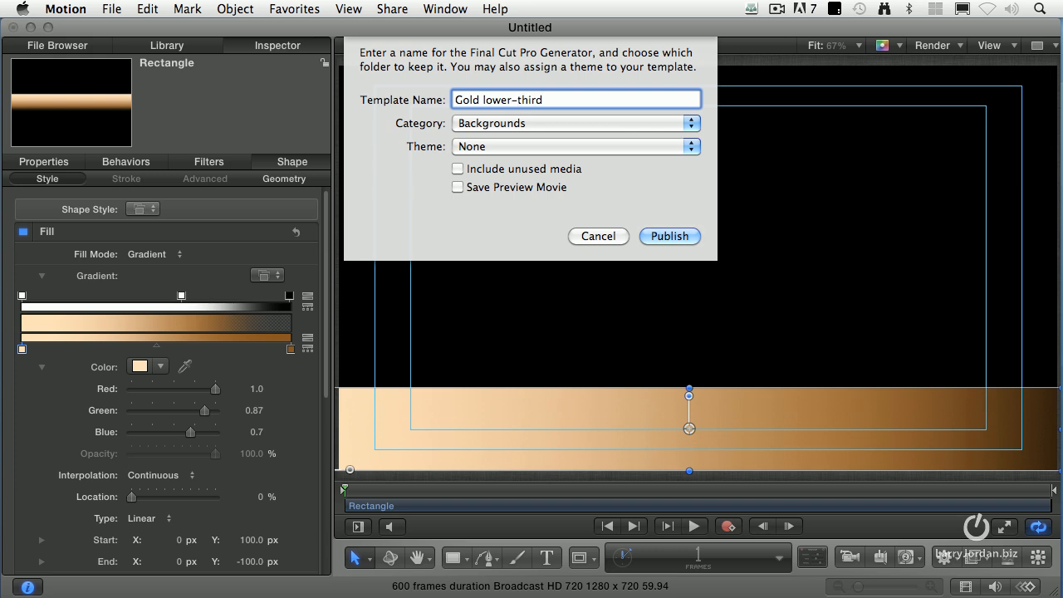
left_click(575, 123)
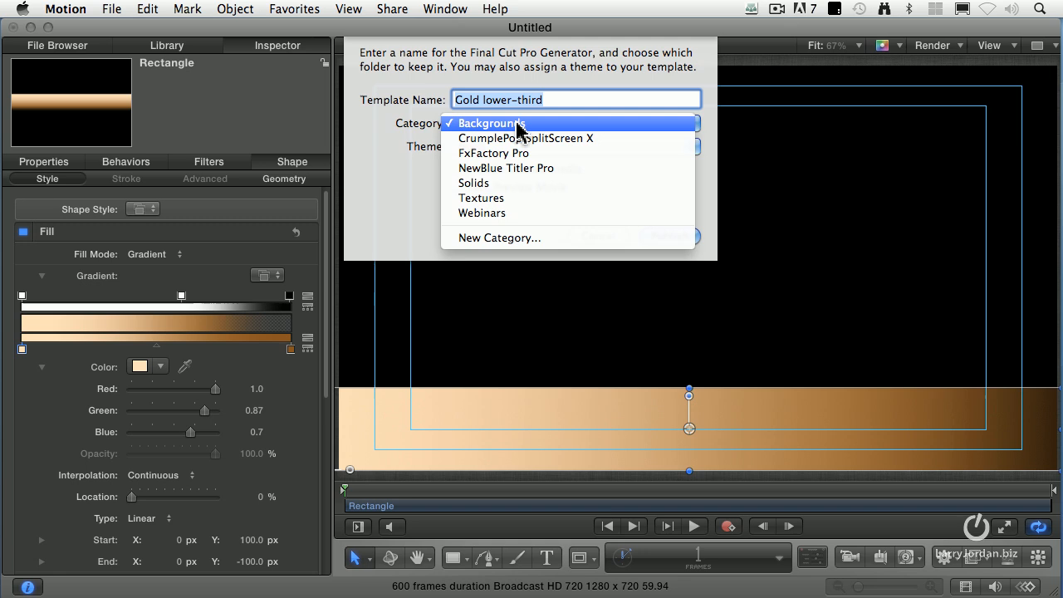
mouse_move(503, 214)
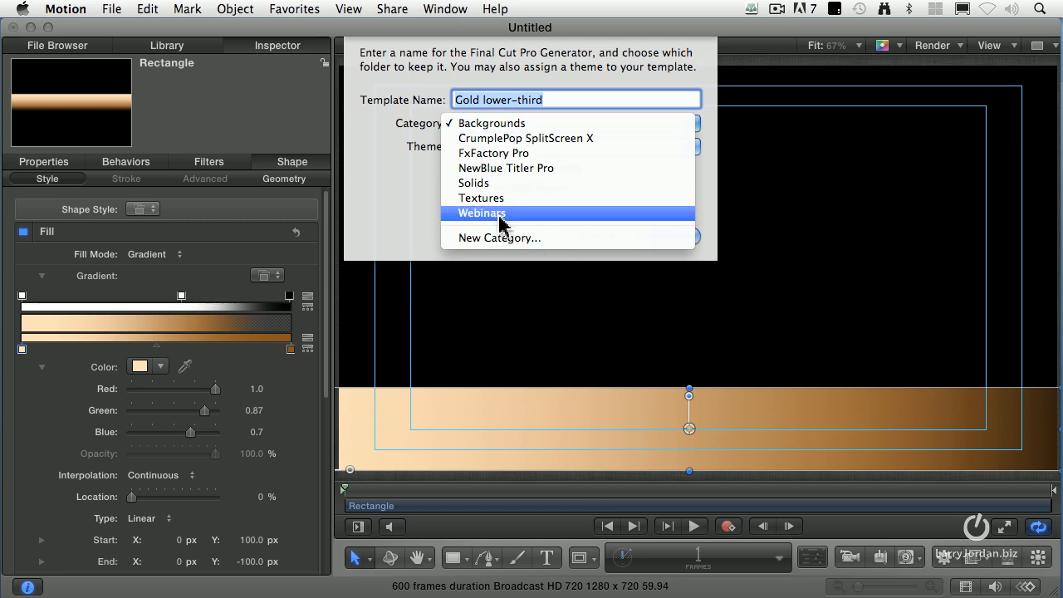
left_click(482, 213)
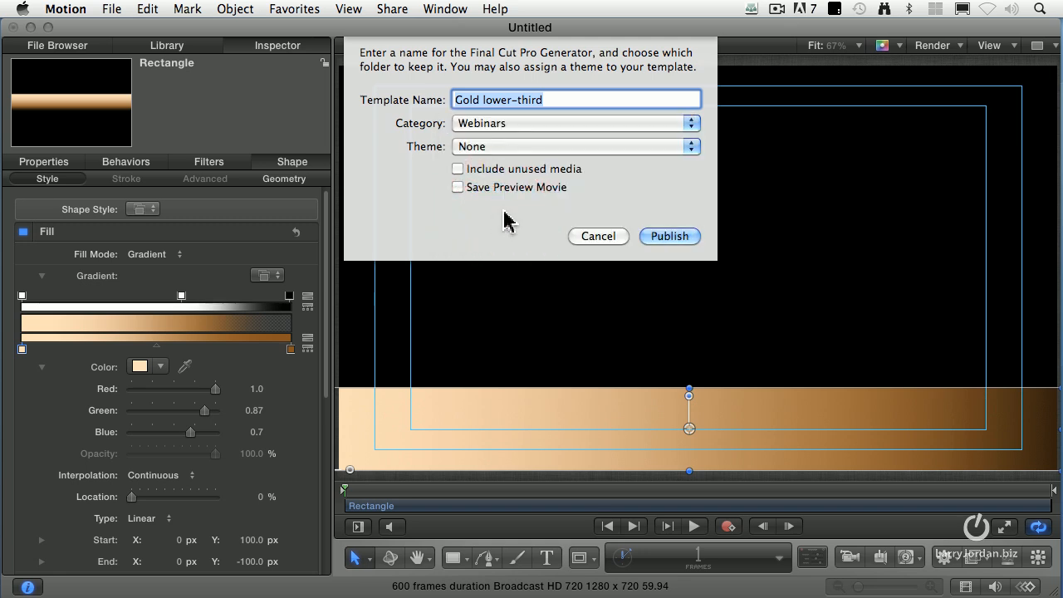
mouse_move(488, 152)
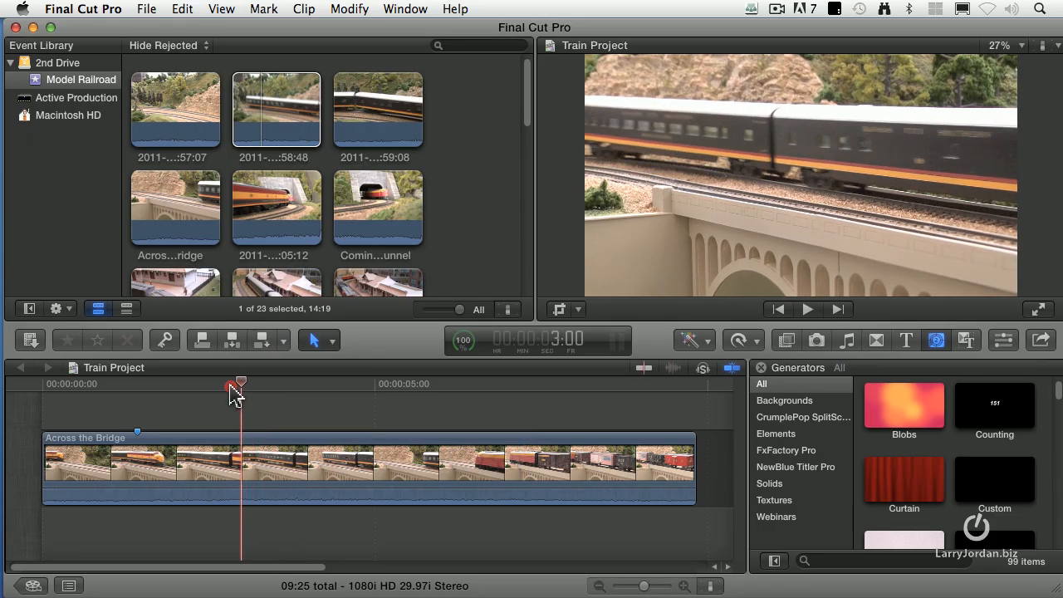
- Place the Gold lower-third generator from Webinars above the train clip, playhead moved later
left_click_drag(237, 390, 556, 390)
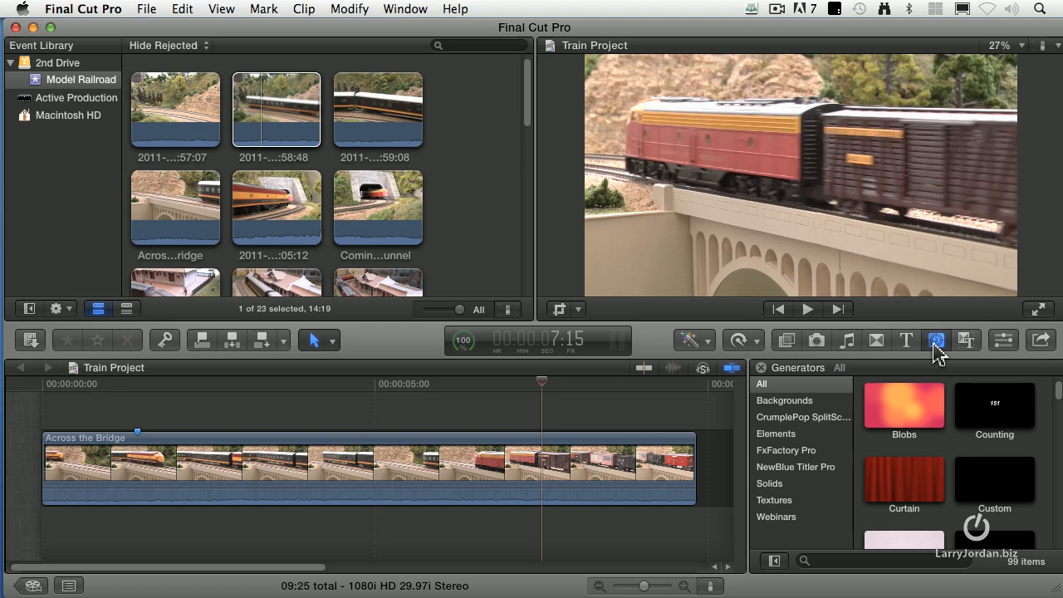
left_click(776, 517)
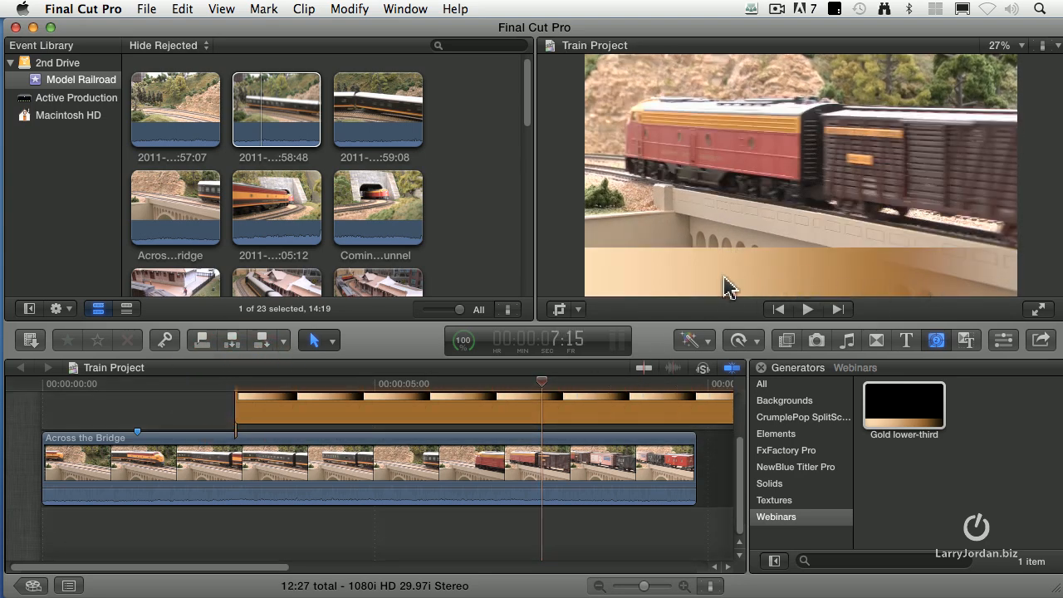
mouse_move(664, 321)
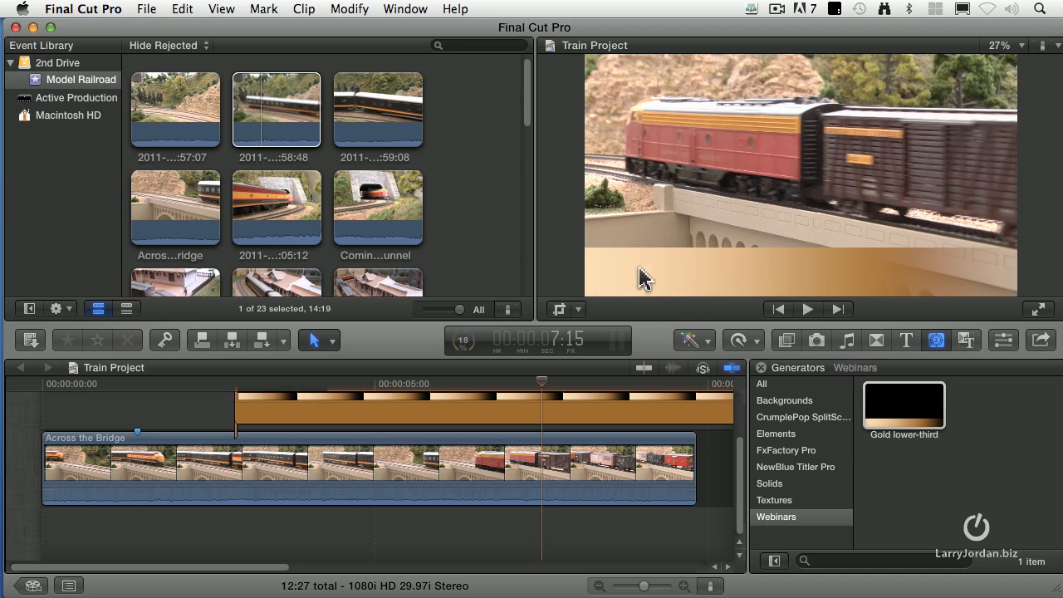
mouse_move(997, 274)
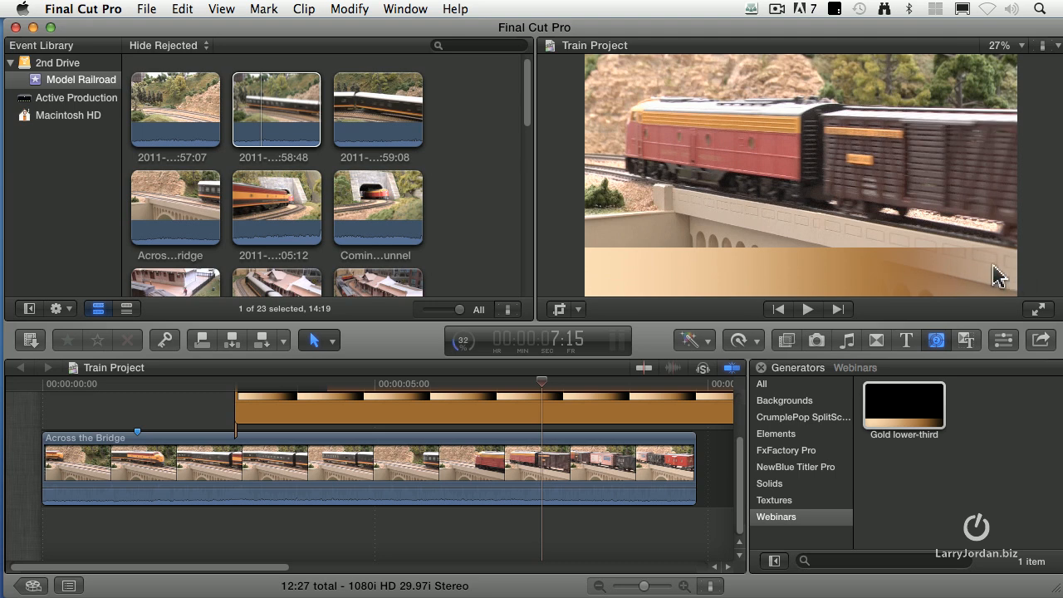
left_click(904, 404)
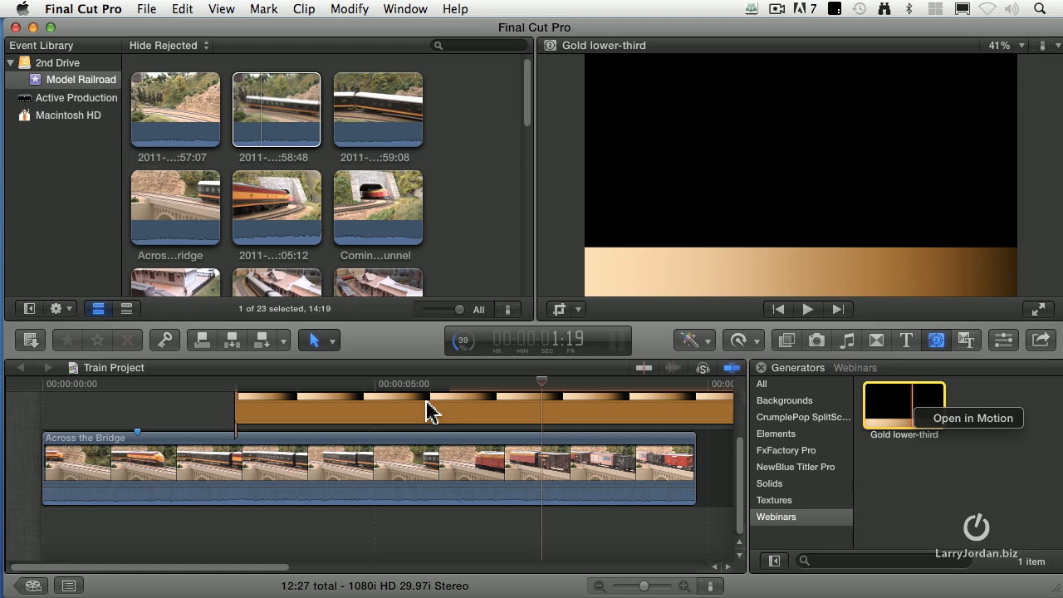
mouse_move(520, 415)
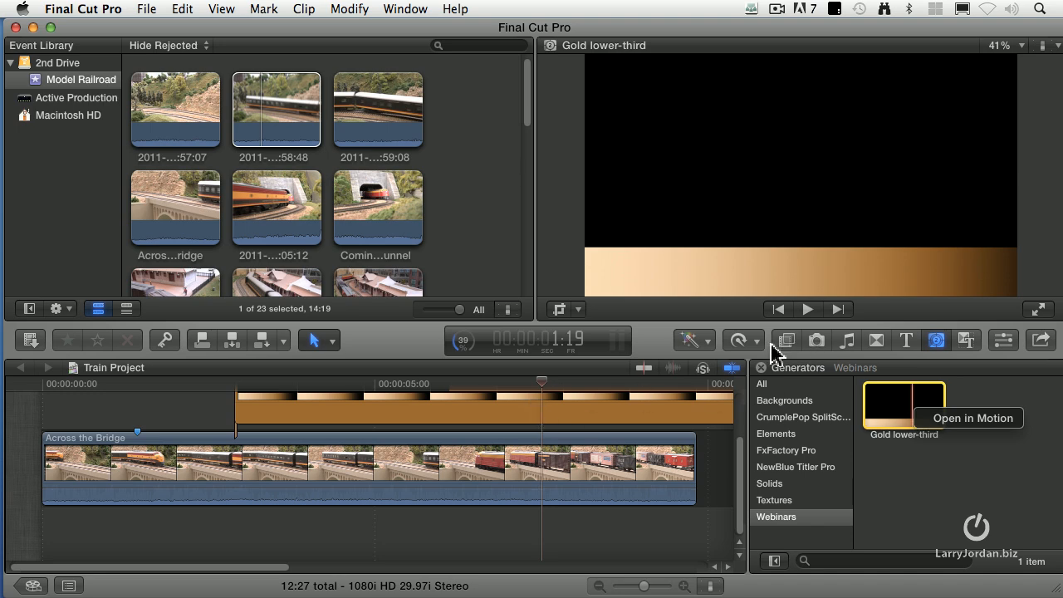
mouse_move(469, 419)
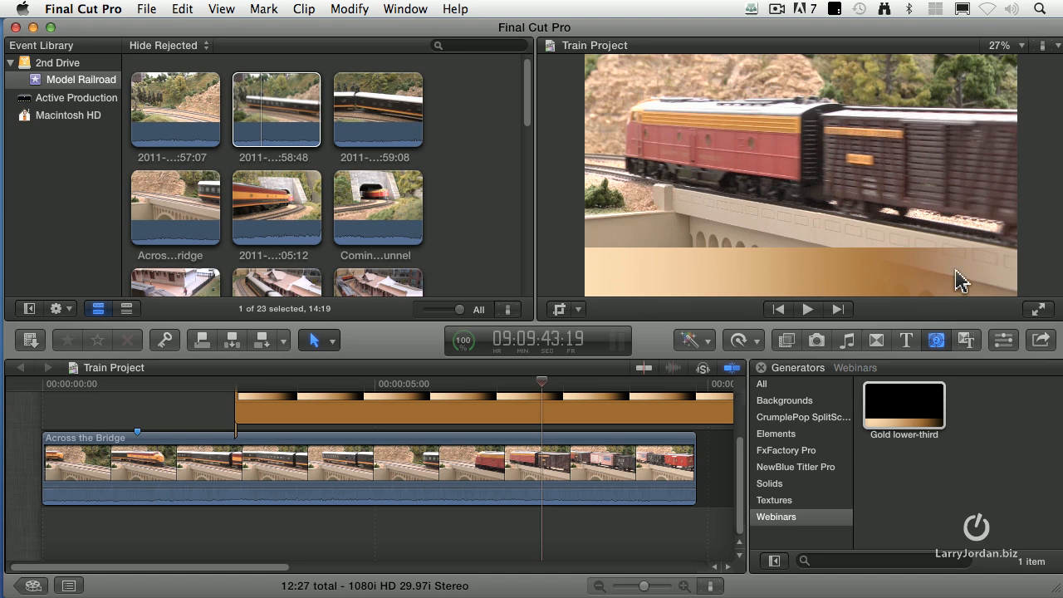
mouse_move(641, 226)
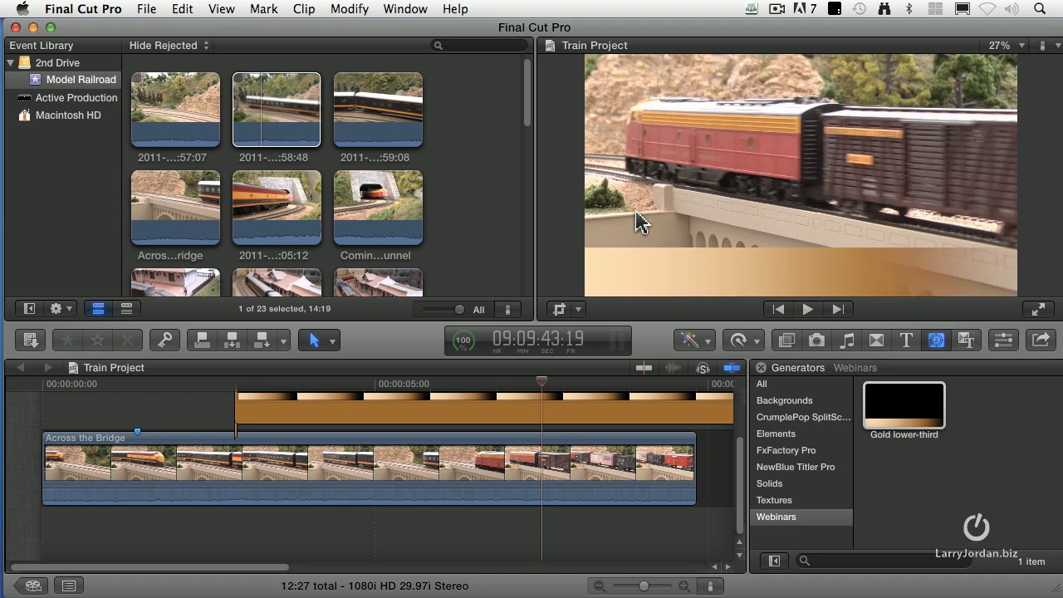